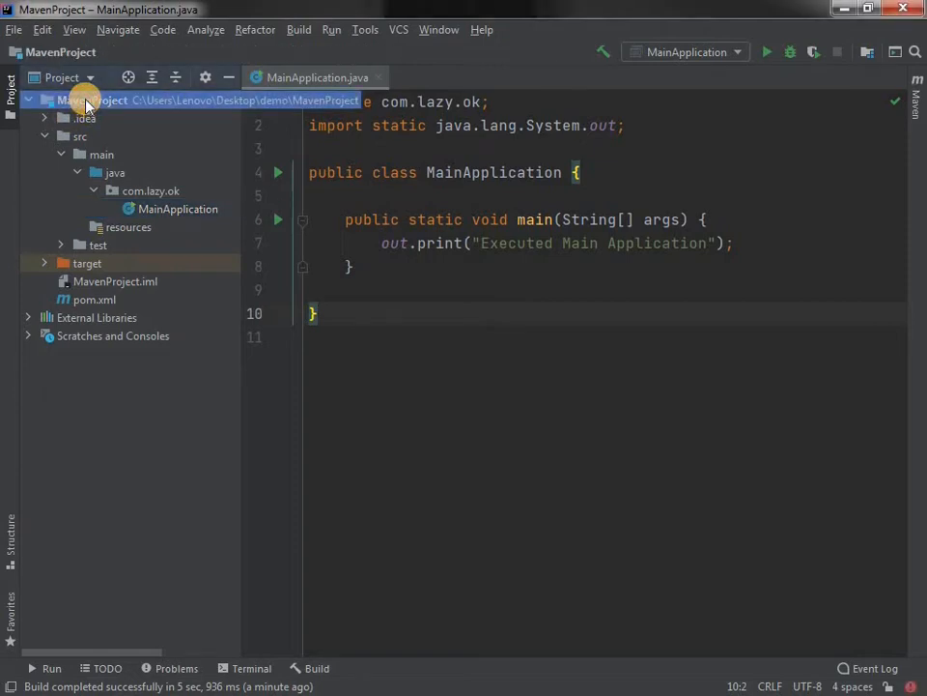
Download the Maven-build pom.xml from start.spring.io and show the downloaded file in its folder
left_click(179, 209)
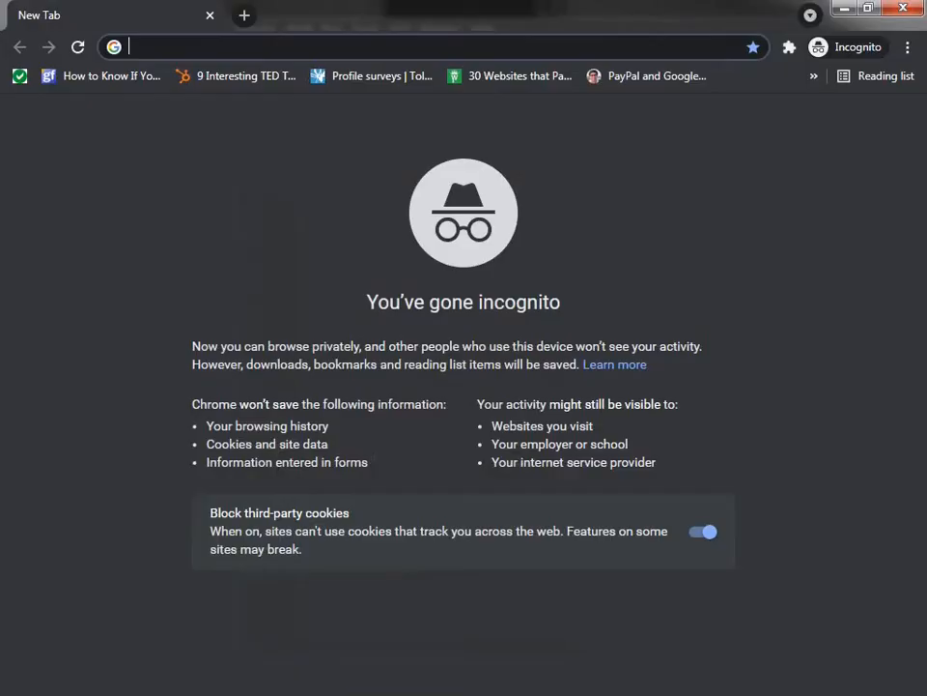
type("https://start.spring.io/pom.xml?type=maven-build")
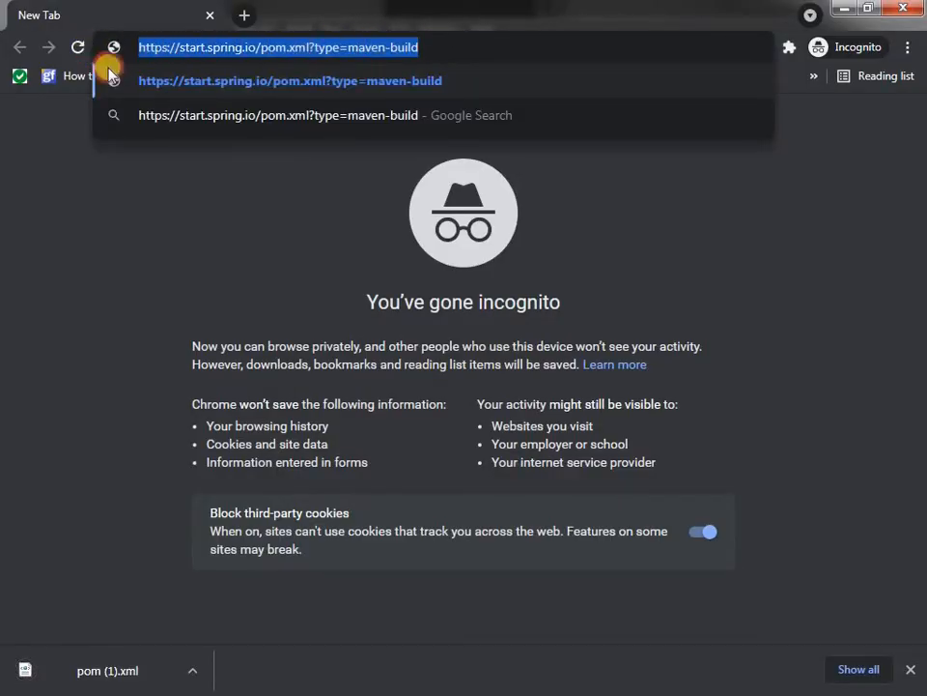
mouse_move(201, 242)
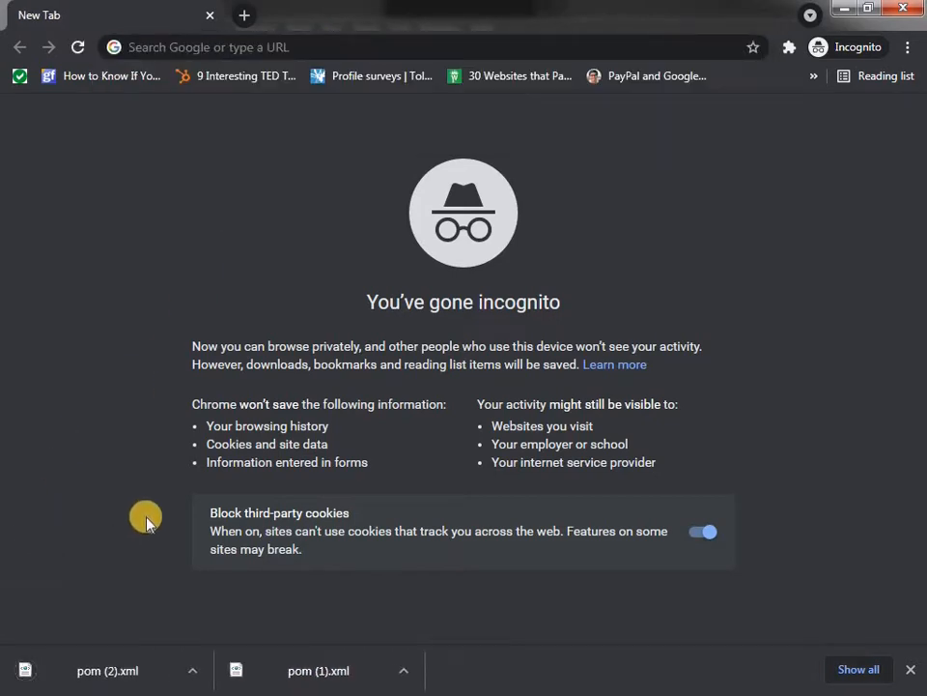
left_click(192, 669)
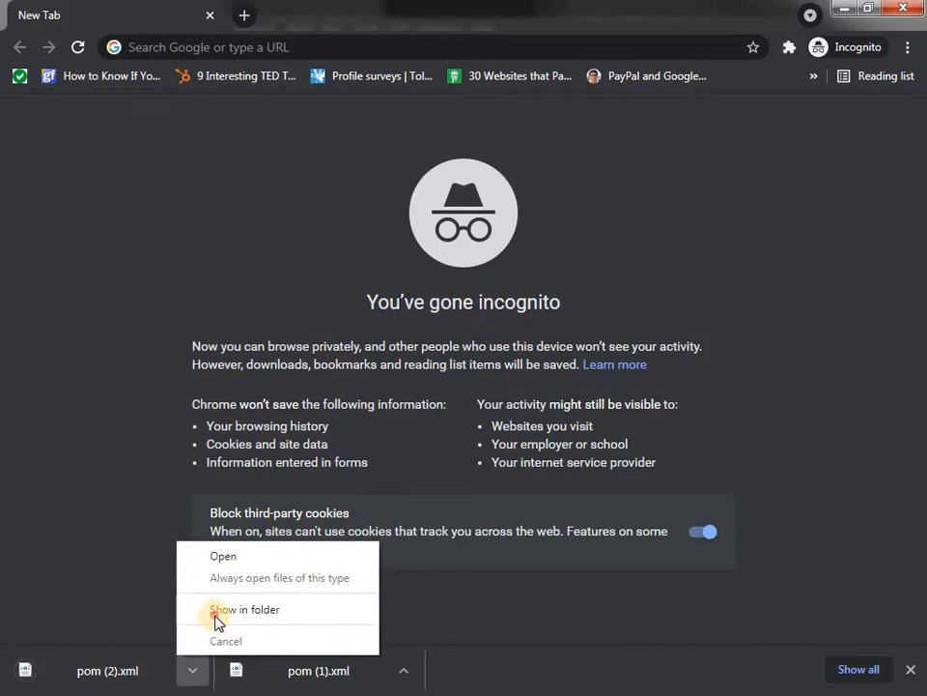
left_click(223, 555)
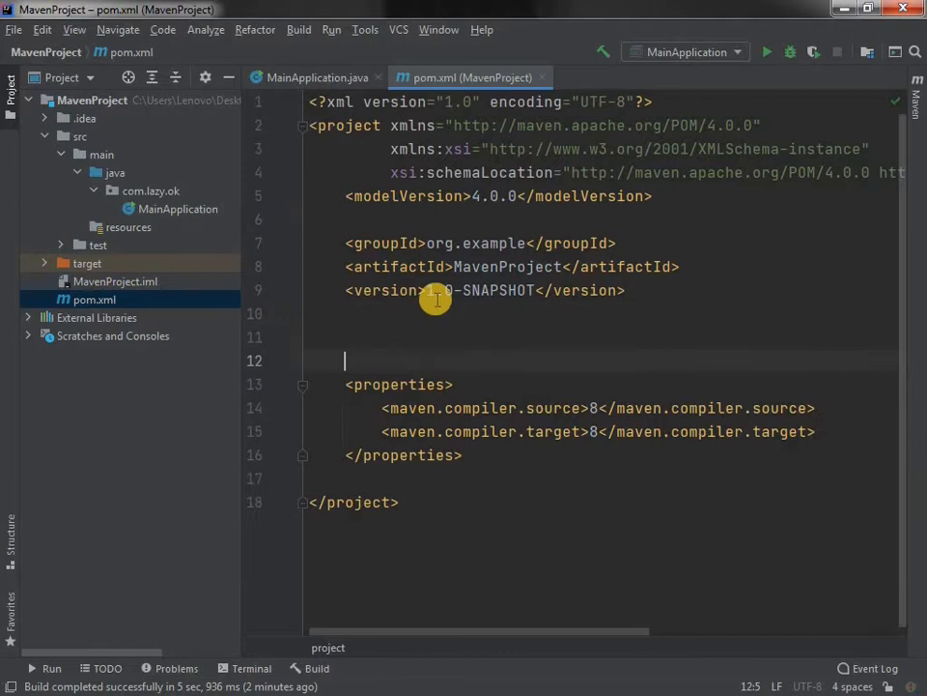
mouse_move(433, 289)
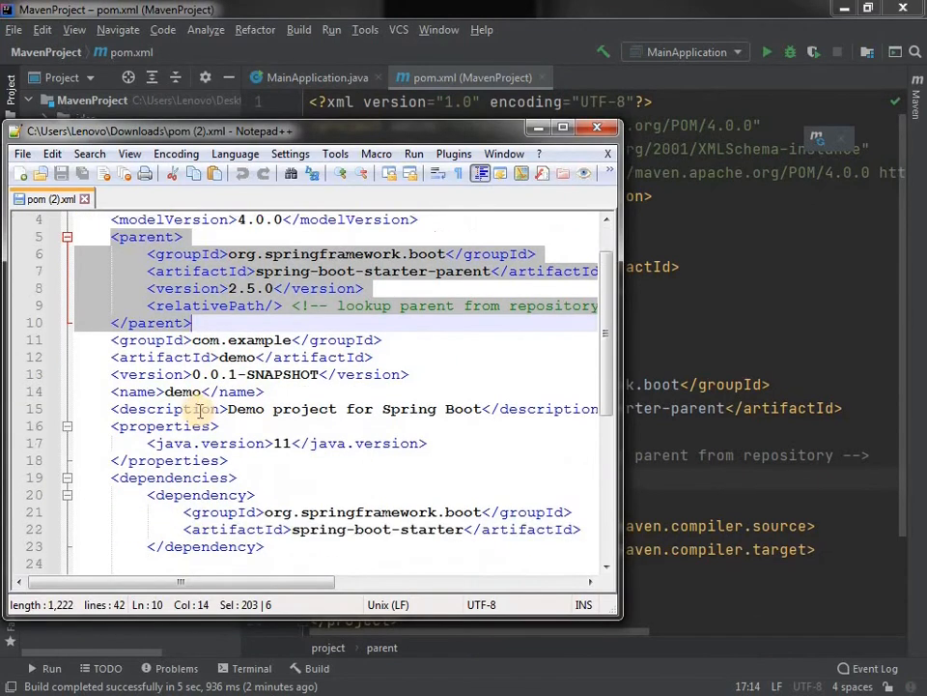
Select the dependencies block from the downloaded pom to copy into the project's pom.xml
scroll("down", 3)
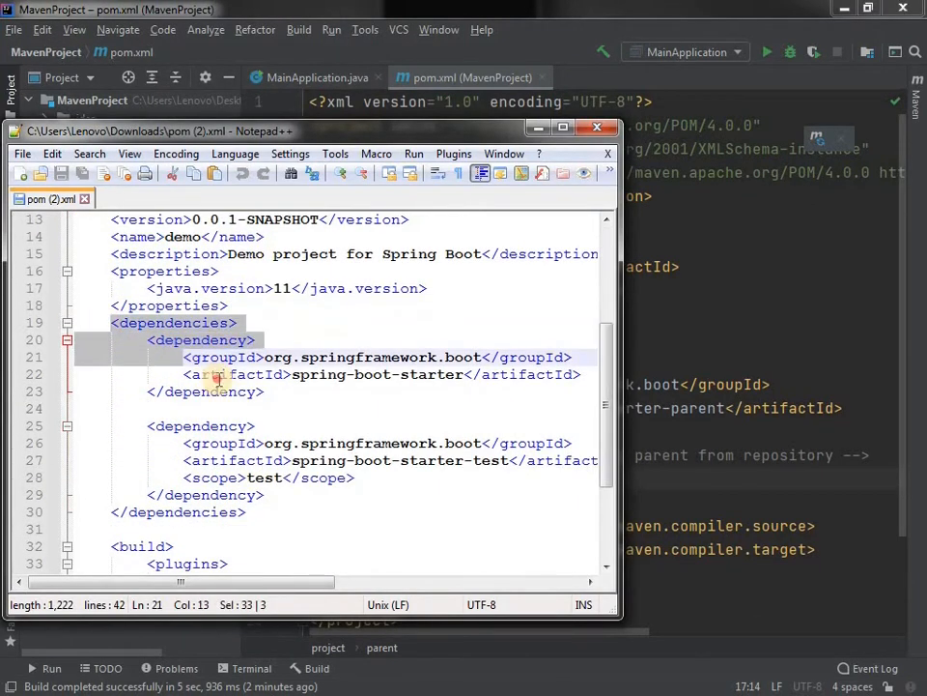
left_click_drag(217, 374, 311, 512)
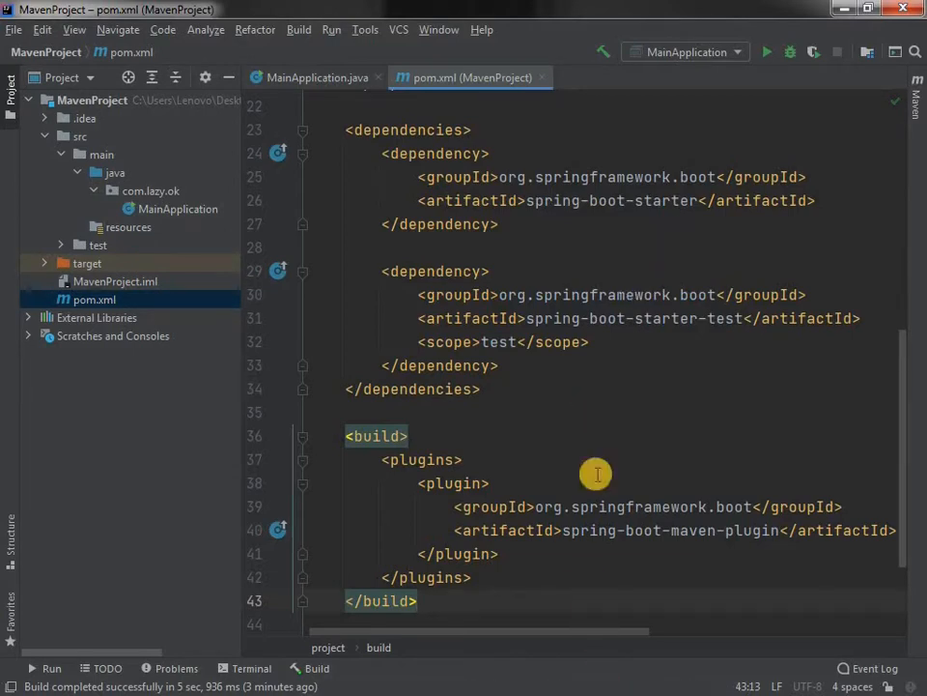
mouse_move(626, 307)
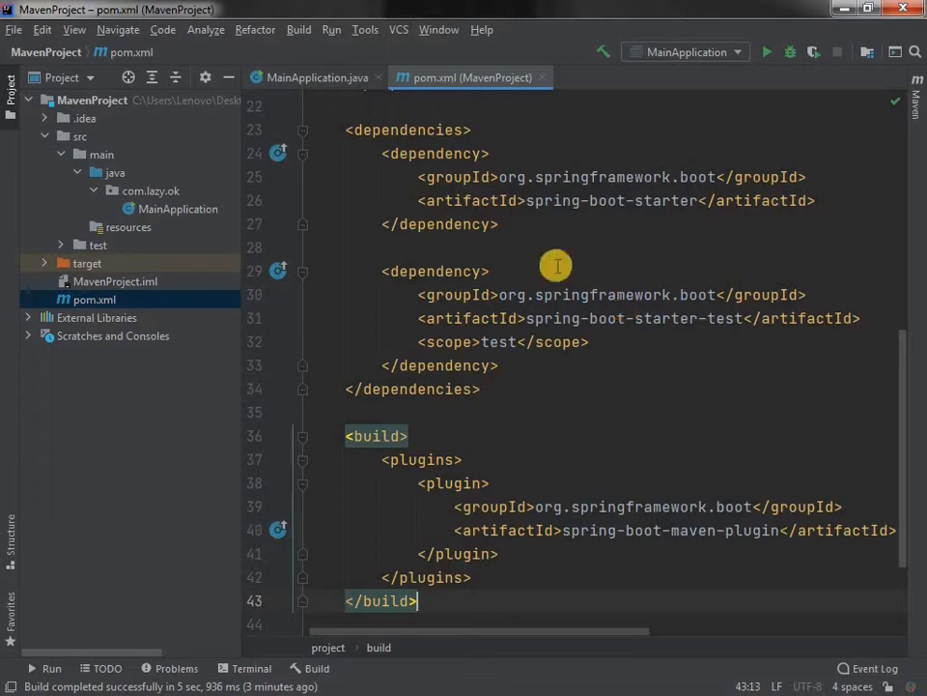
left_click(314, 78)
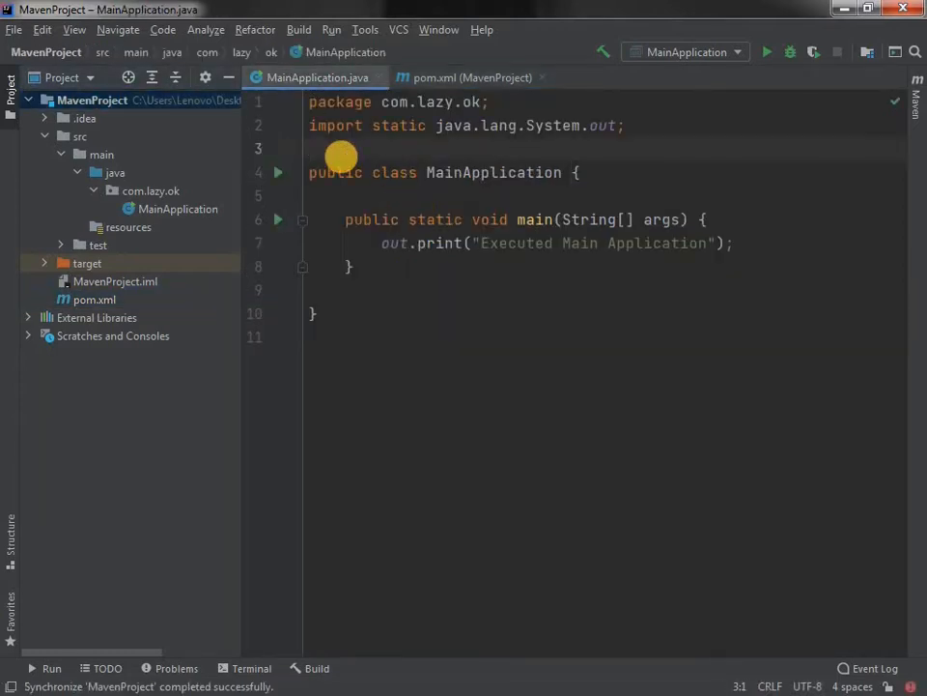
type("@Spring")
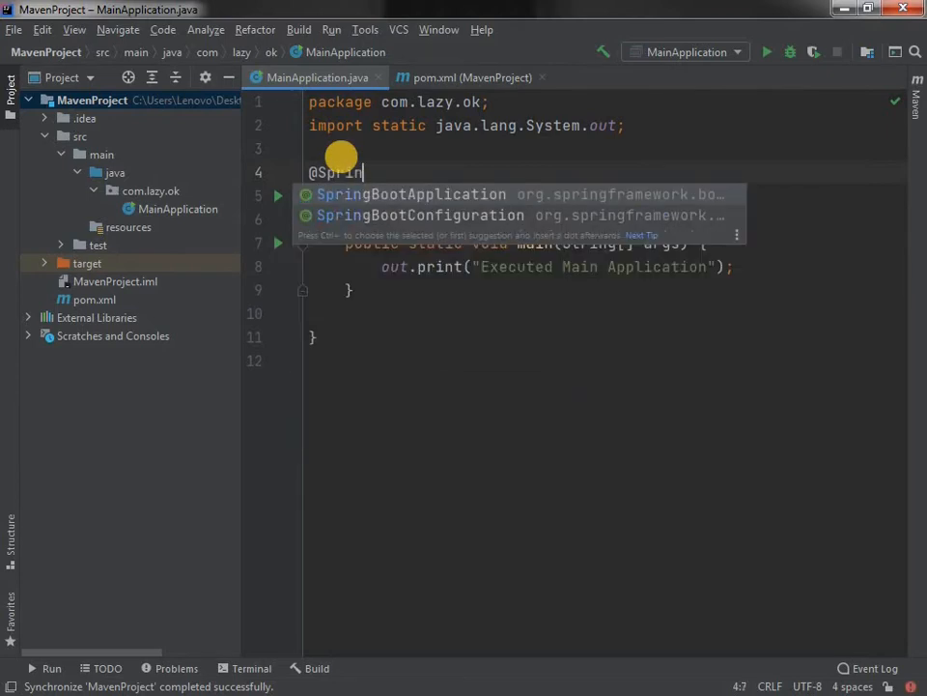
left_click(410, 195)
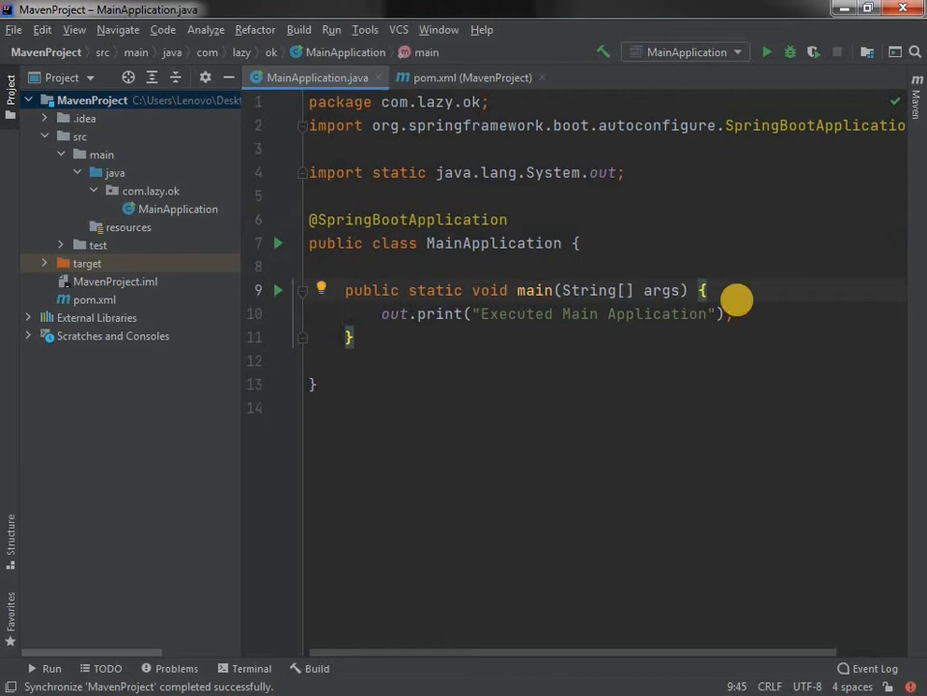
Make main call SpringApplication.run(MainApplication.class, args)
type("Spr")
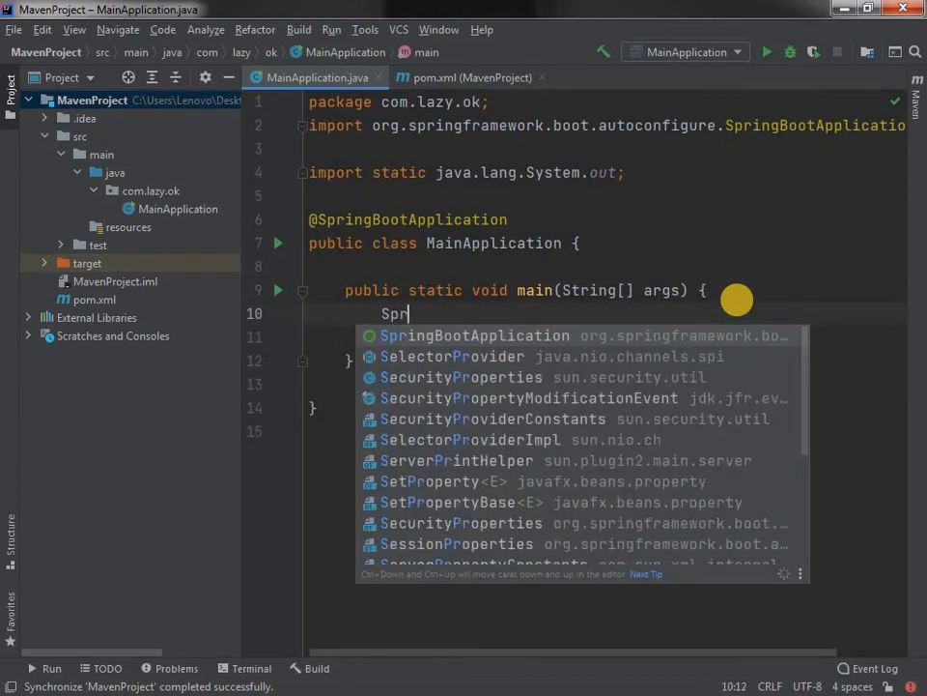
type("ingAppl")
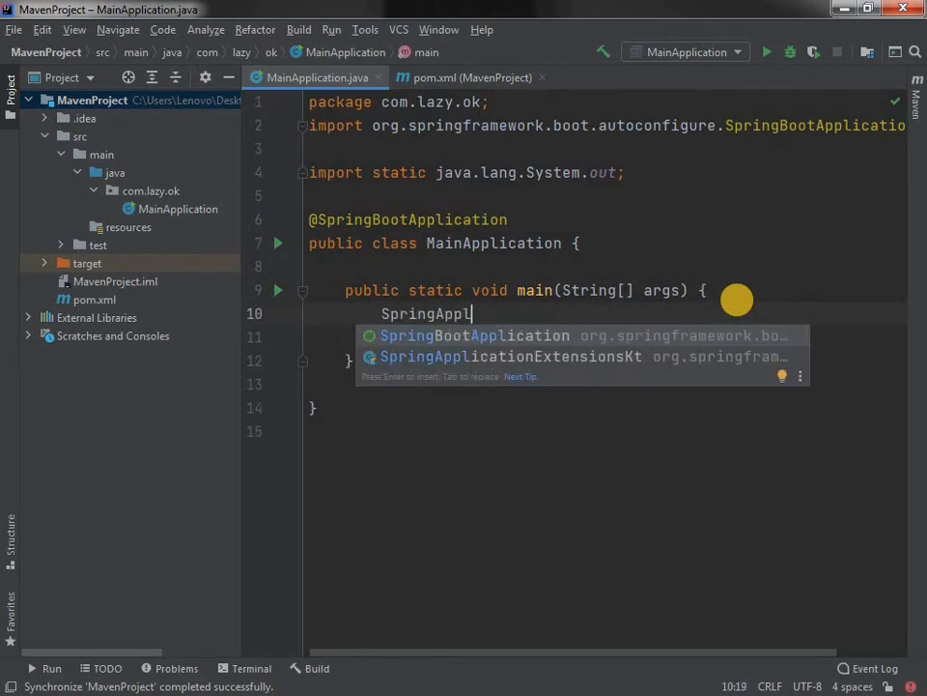
type("ication.run(")
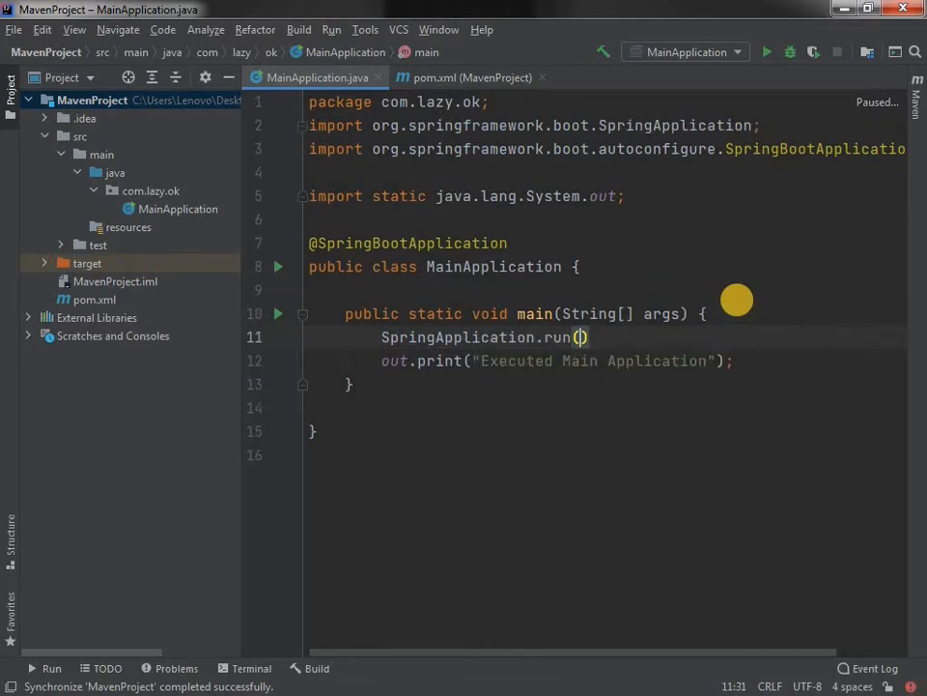
type("MainAp")
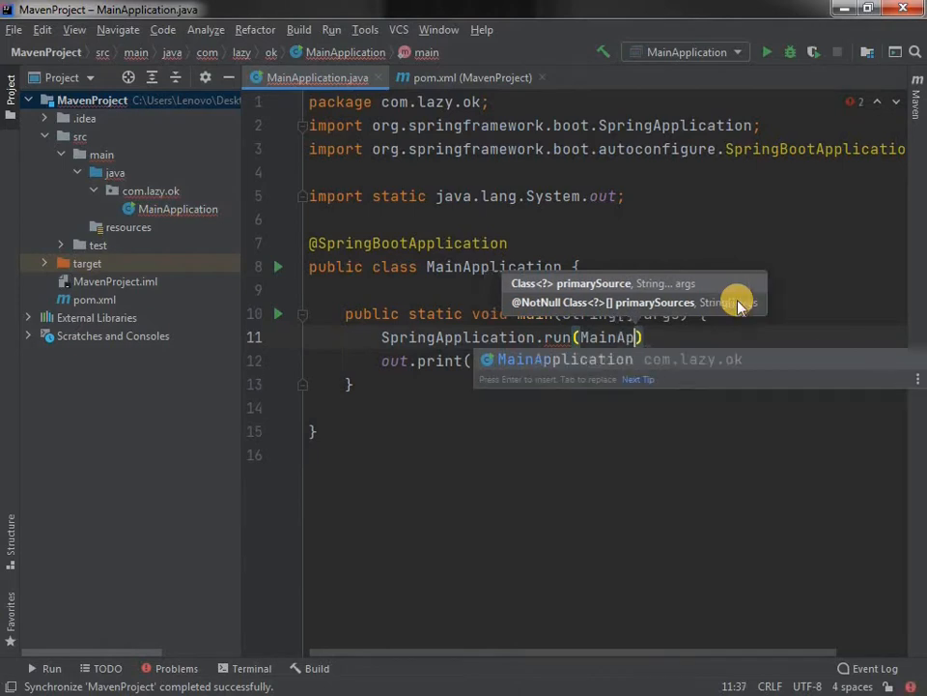
type(".")
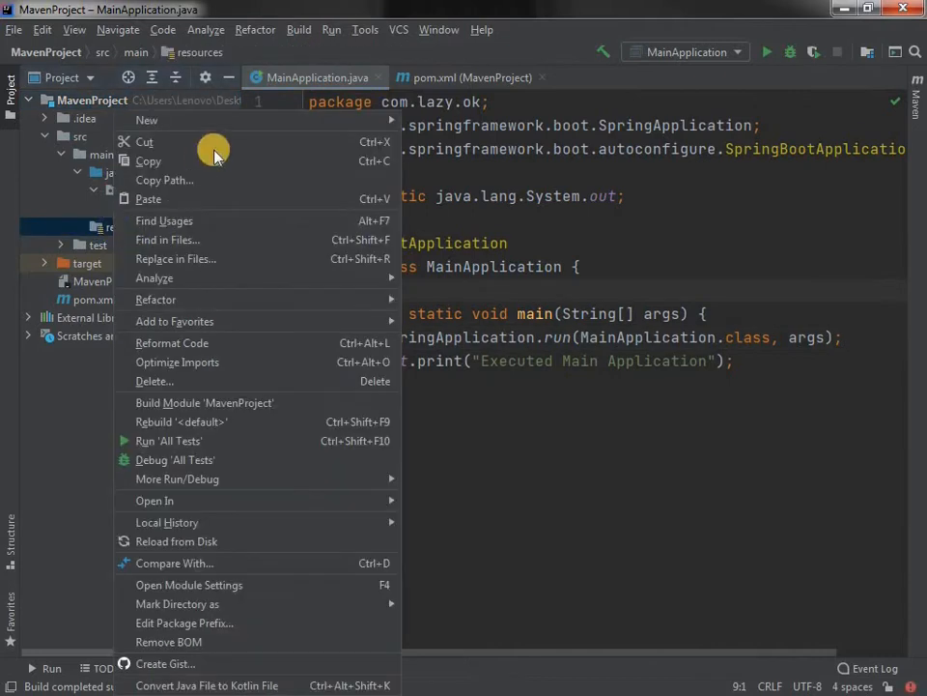
Create application.properties in resources containing server.port=9090
left_click(146, 120)
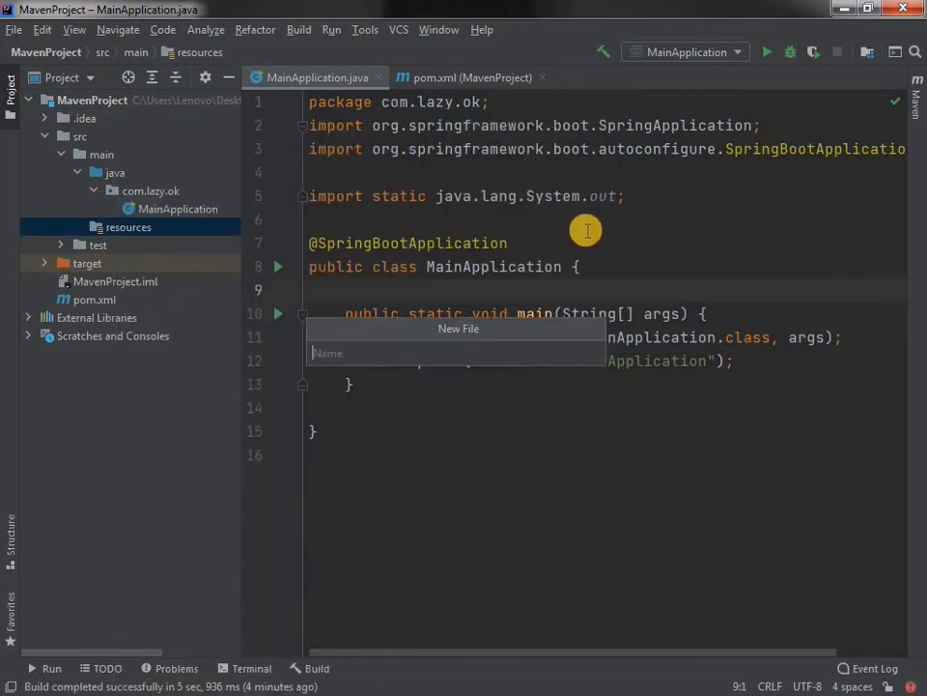
type("application.pro")
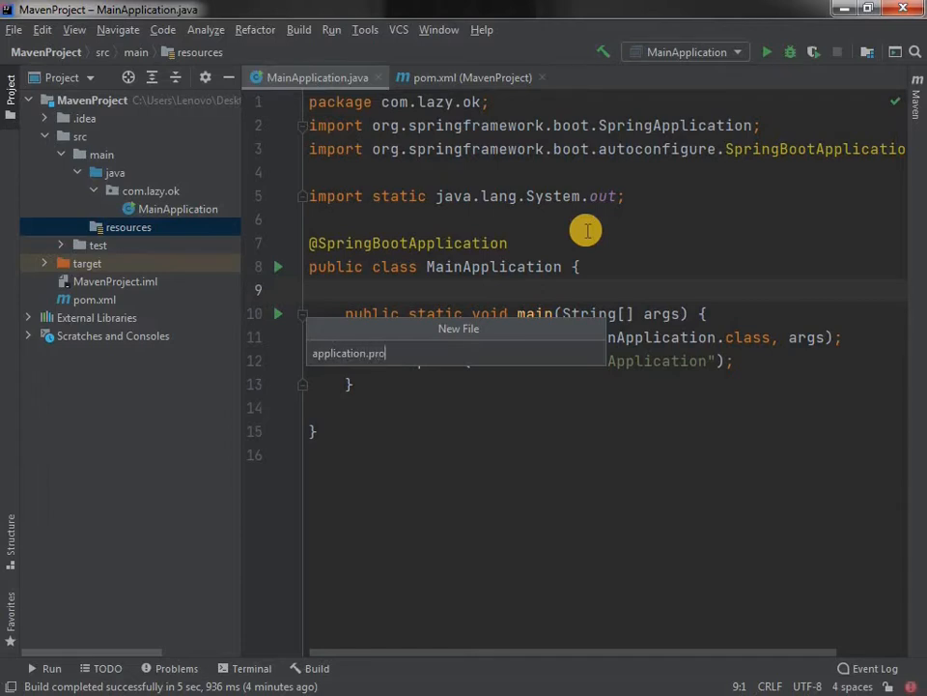
key("Enter")
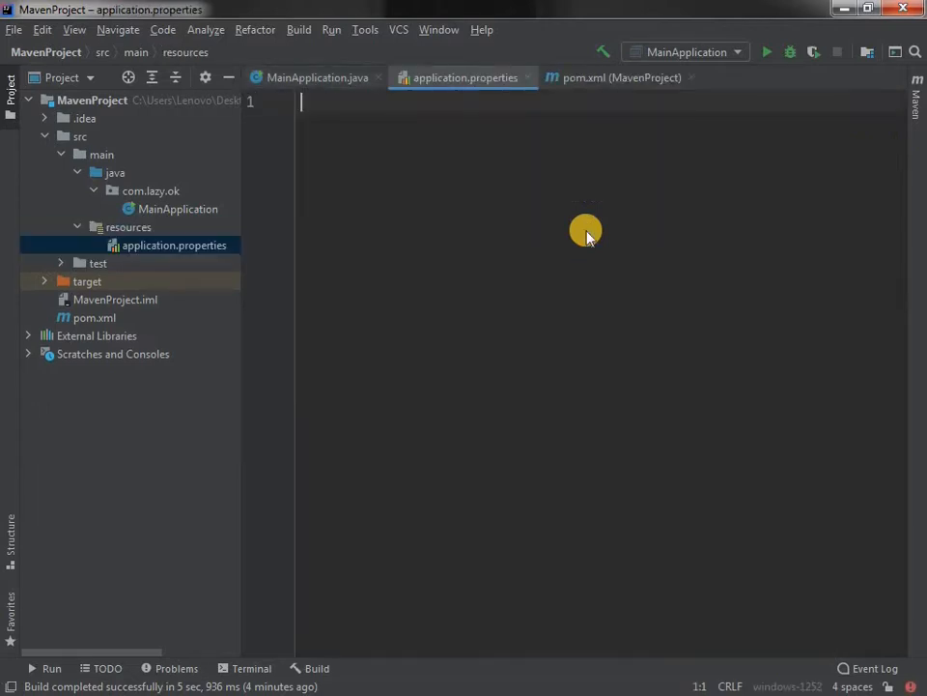
type("server.port=")
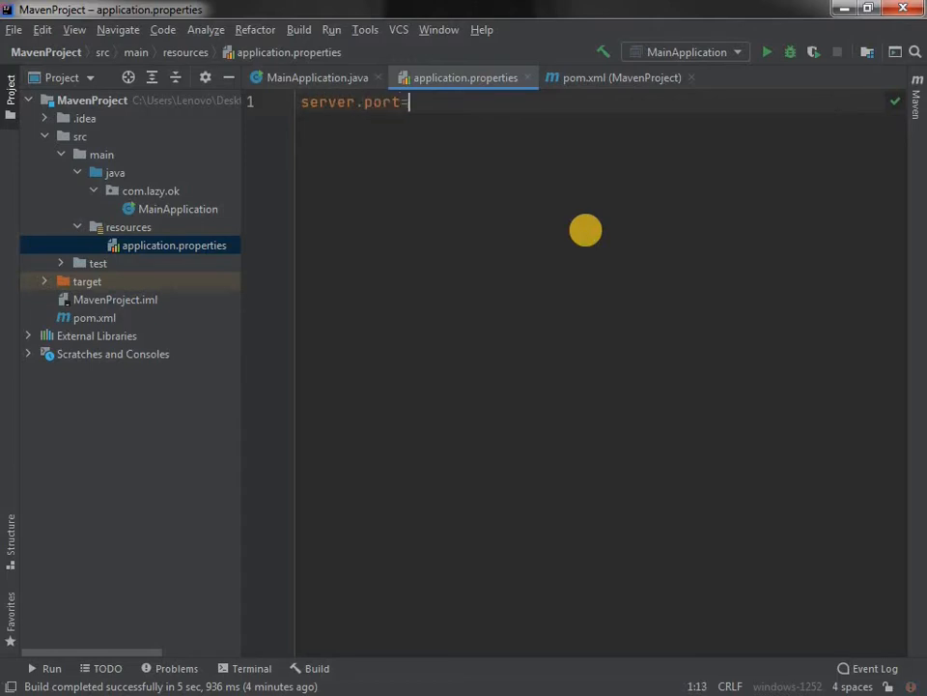
type("9090")
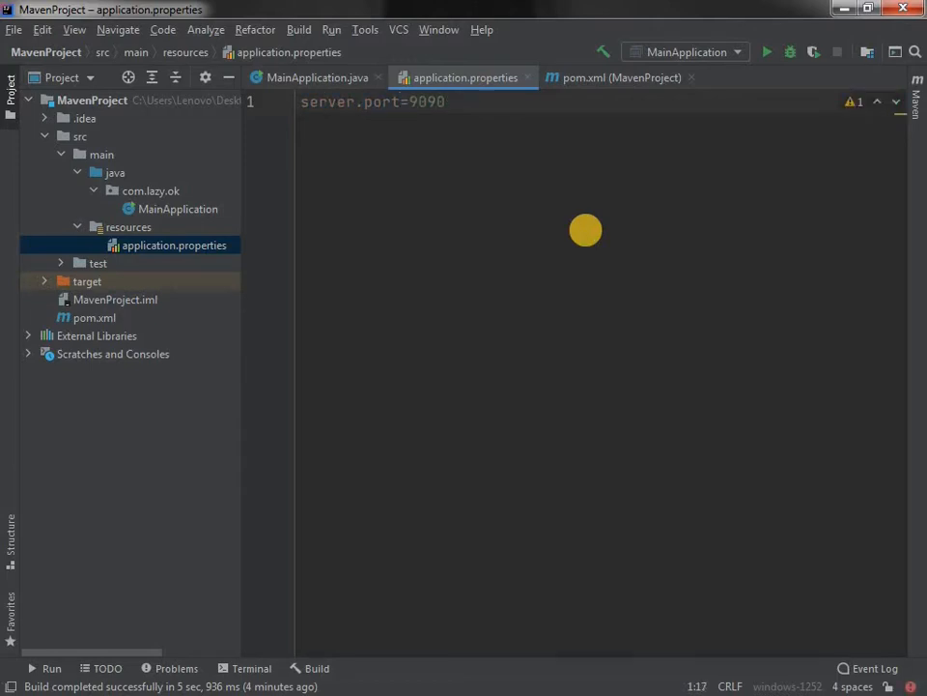
left_click(313, 77)
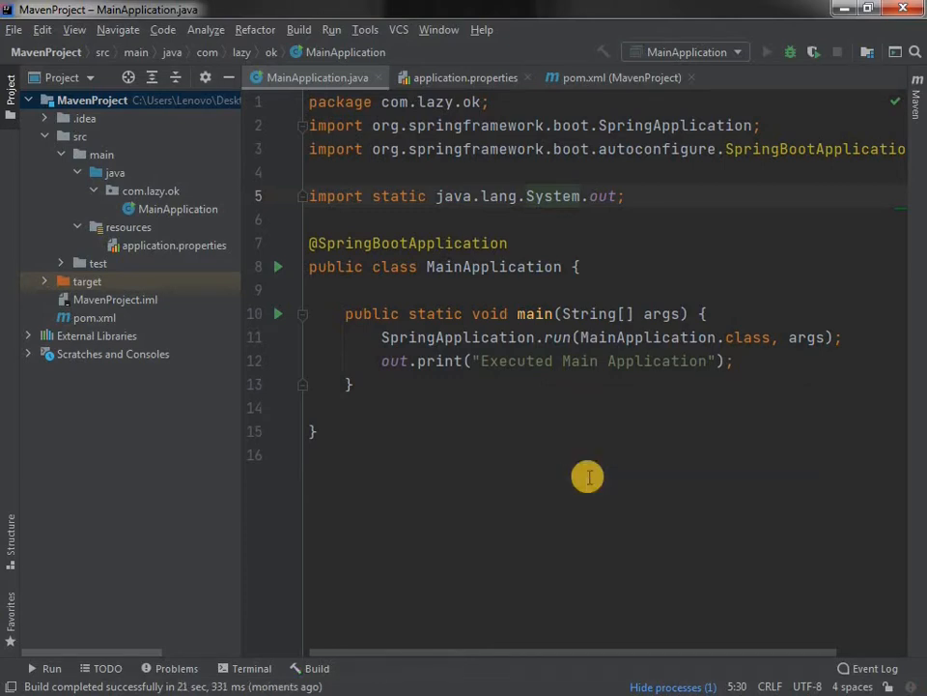
Launch the MainApplication run configuration
left_click(32, 668)
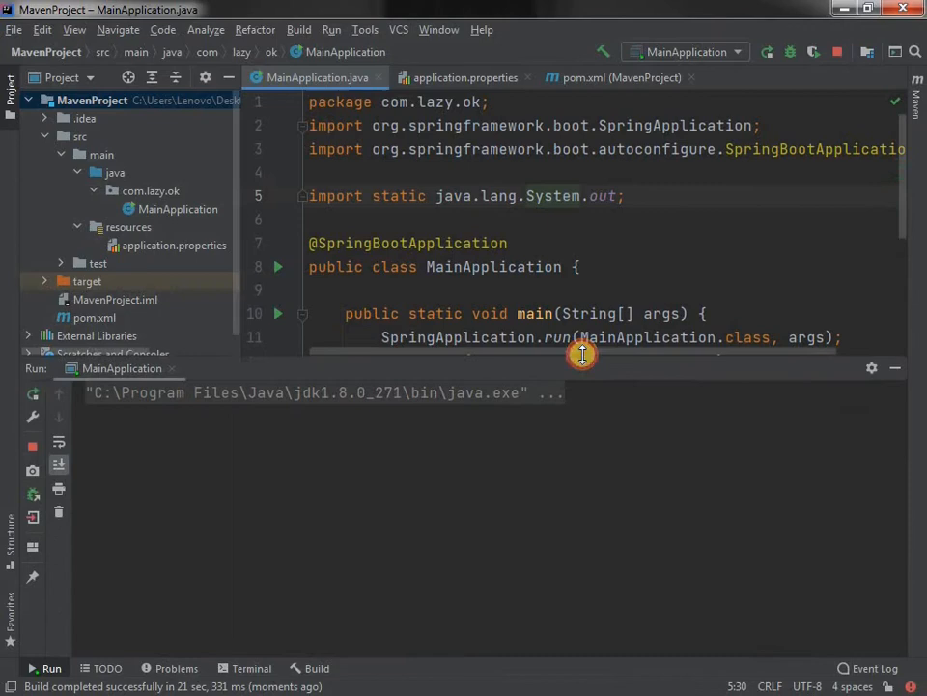
mouse_move(624, 481)
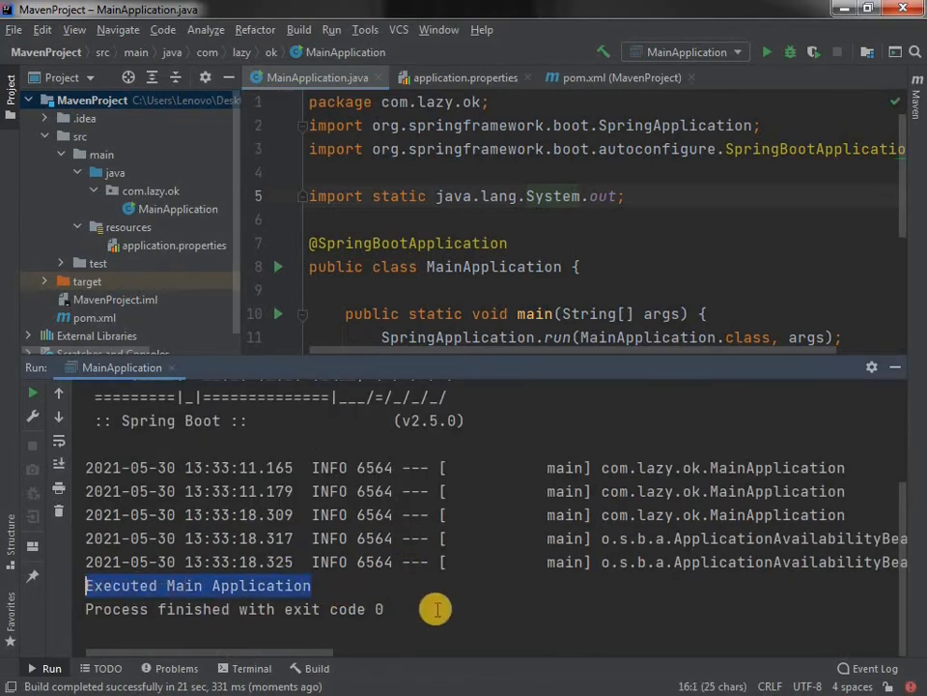
mouse_move(568, 369)
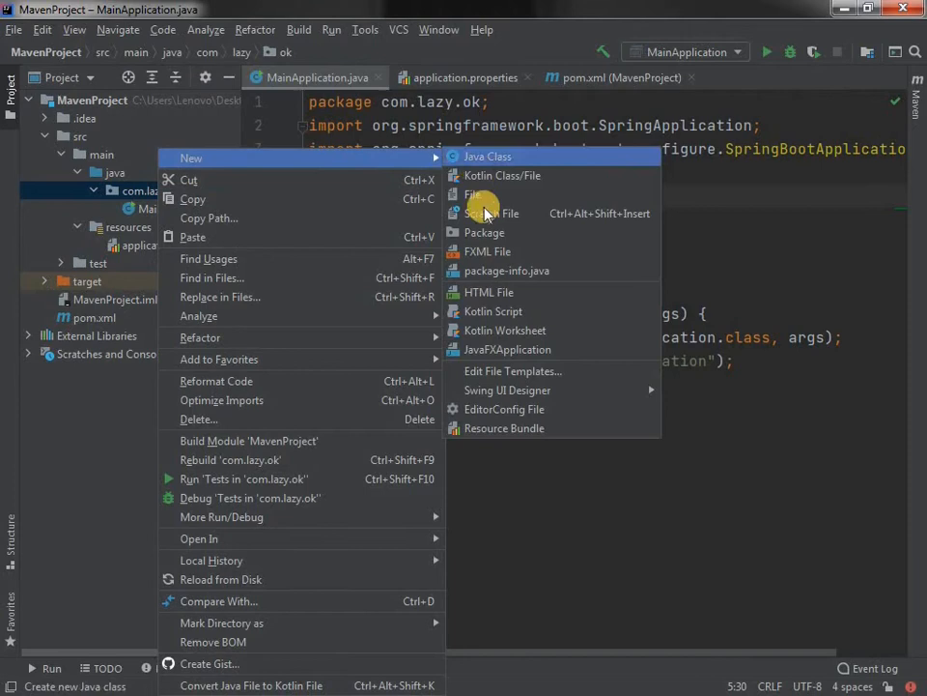
Create a 'controller' package under com.lazy.ok
left_click(484, 232)
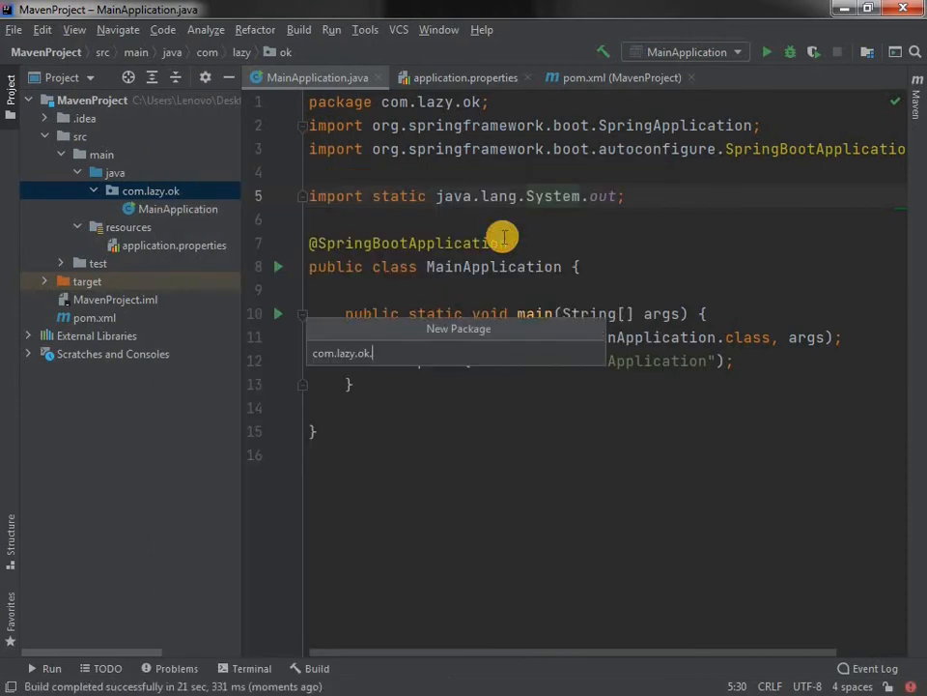
type("controller")
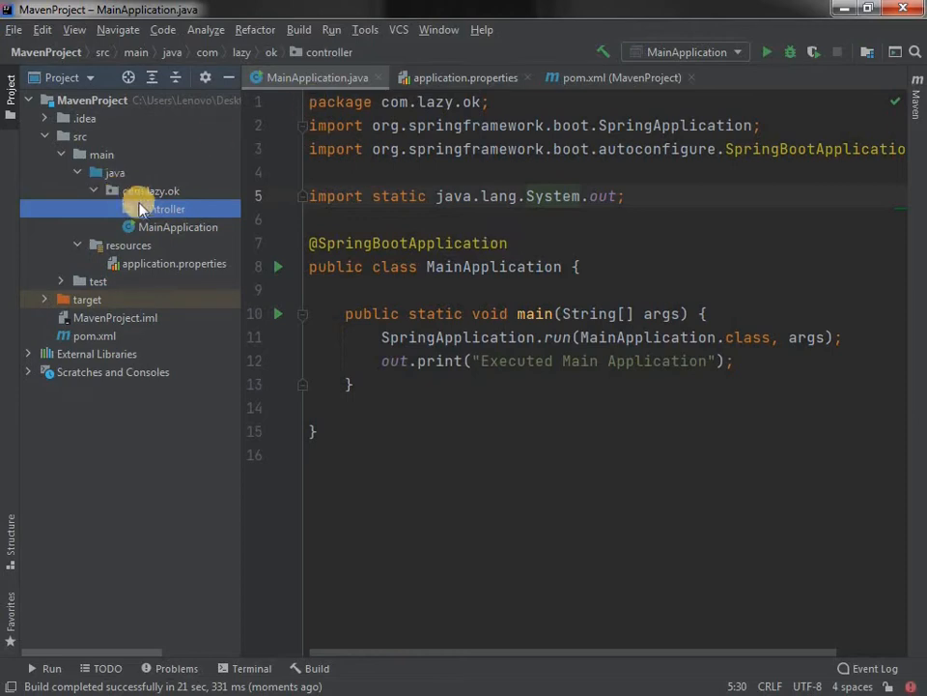
right_click(159, 209)
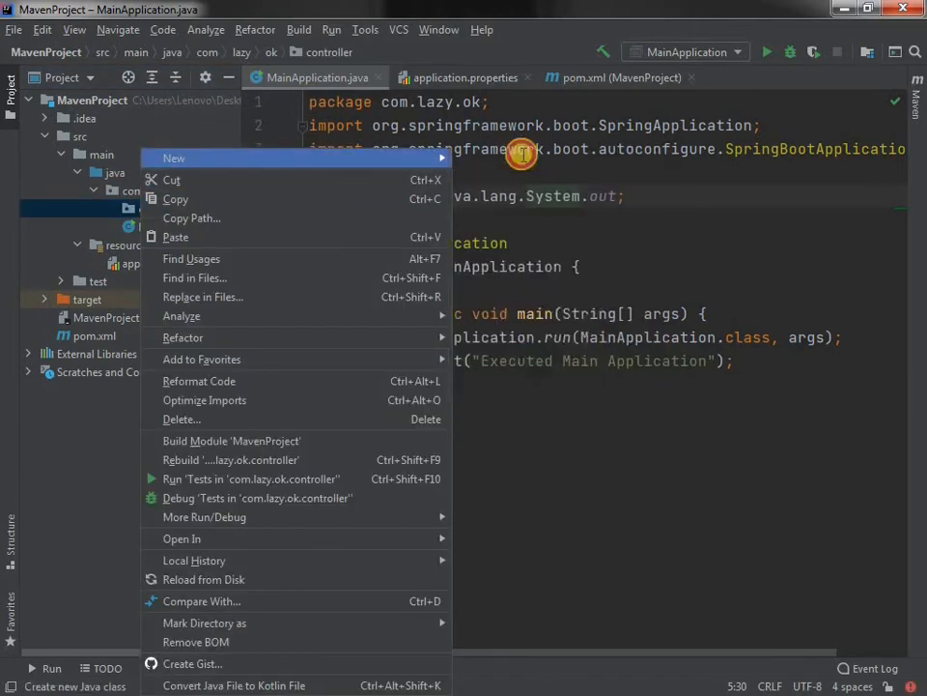
left_click(174, 158)
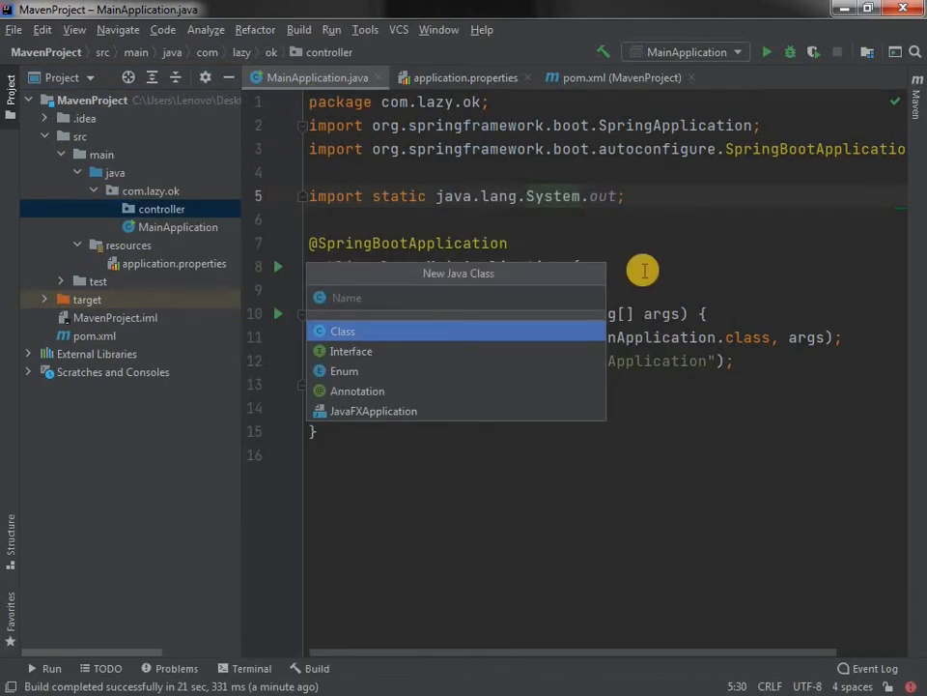
type("UserCon")
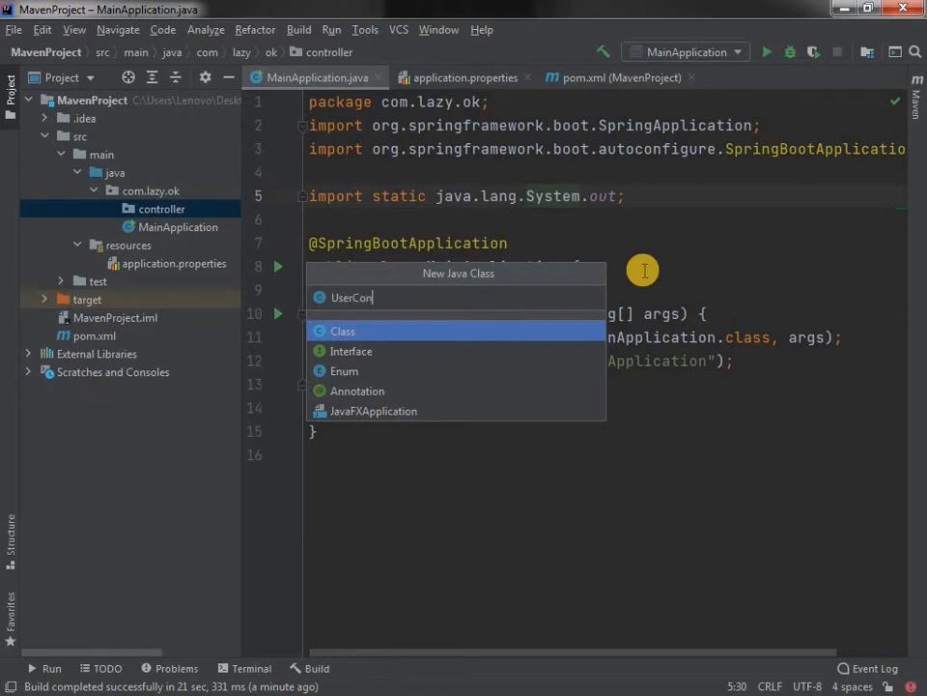
key("Escape")
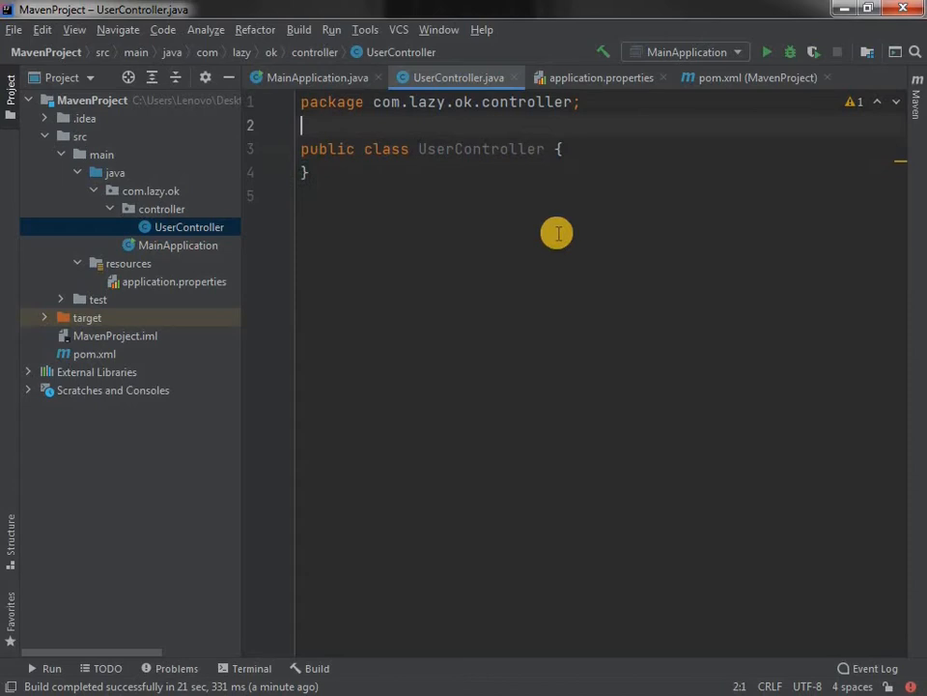
type("@E")
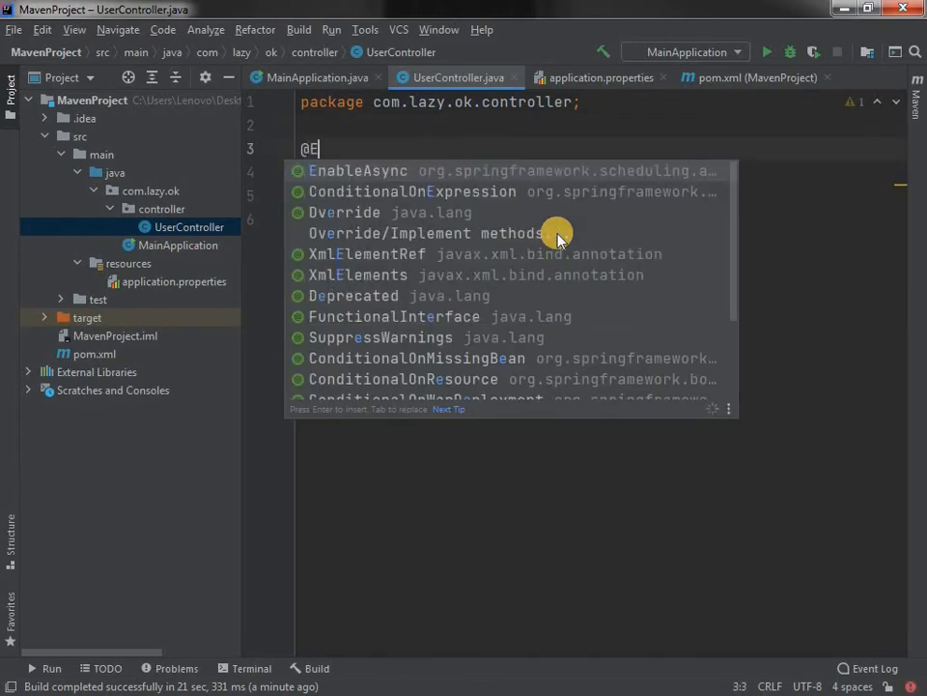
type("RestContr")
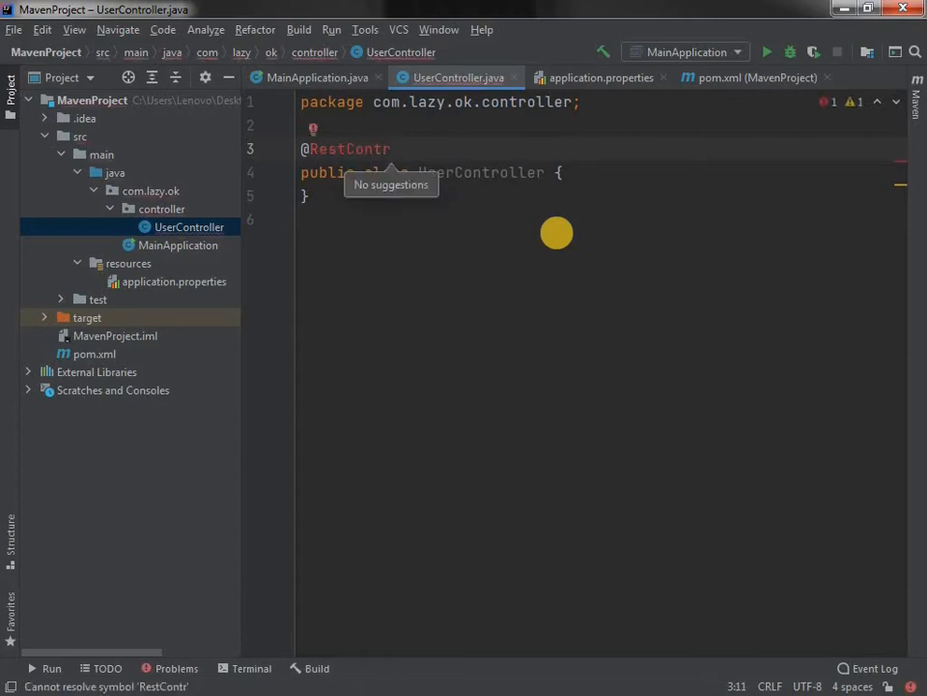
mouse_move(688, 87)
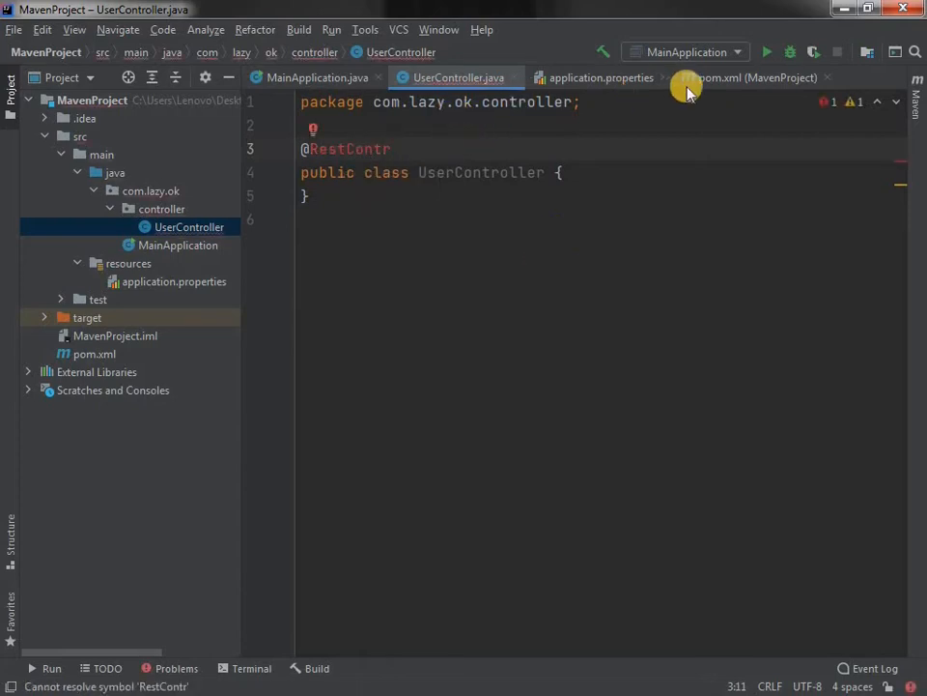
Start a new <dependency> block after the test dependency in pom.xml
left_click(756, 77)
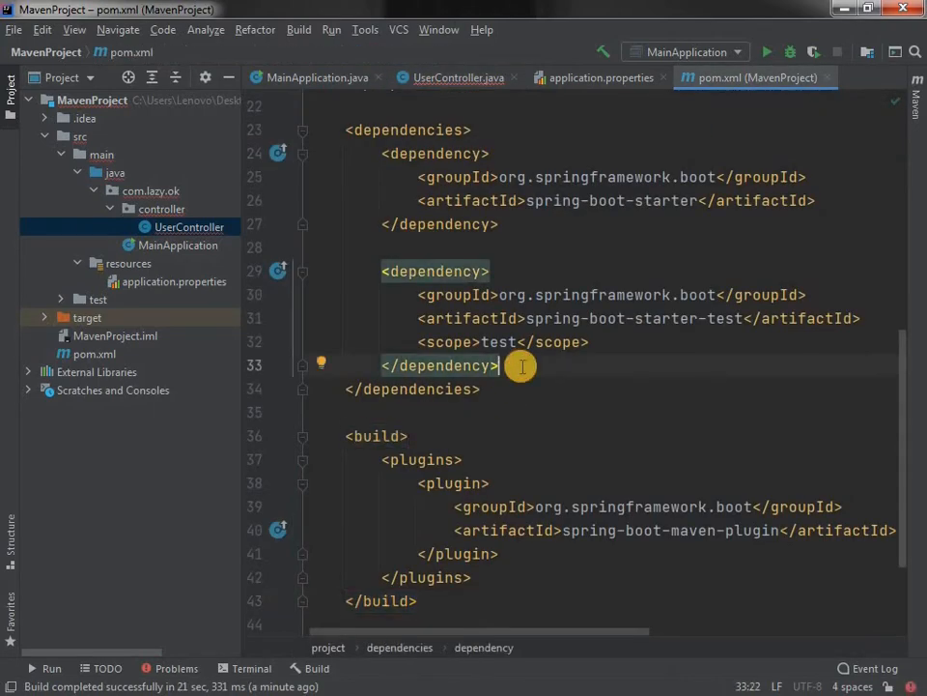
key("enter")
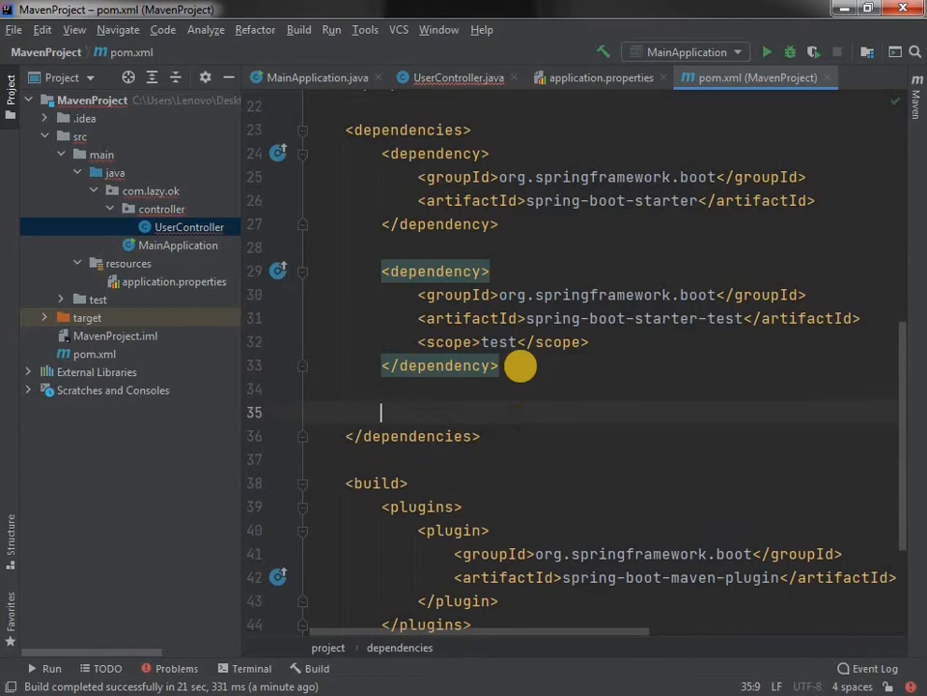
type("<dependency>")
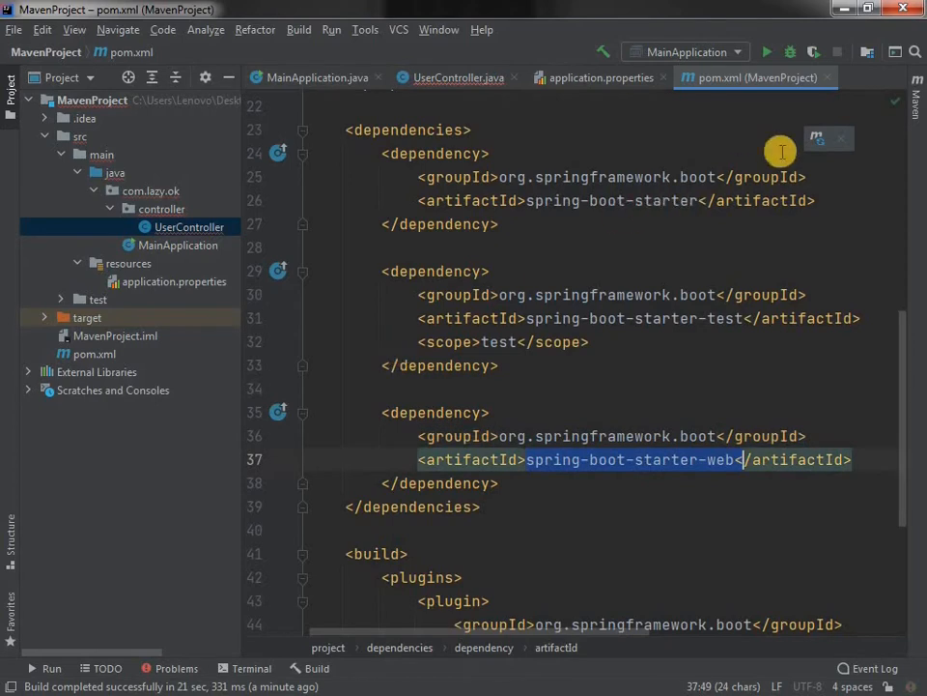
mouse_move(677, 280)
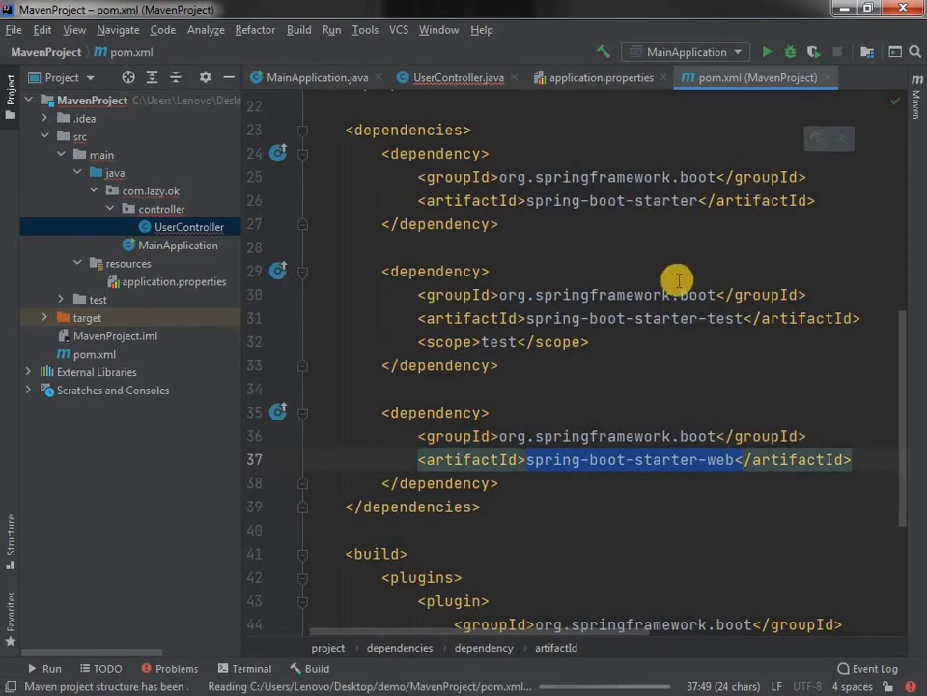
mouse_move(589, 550)
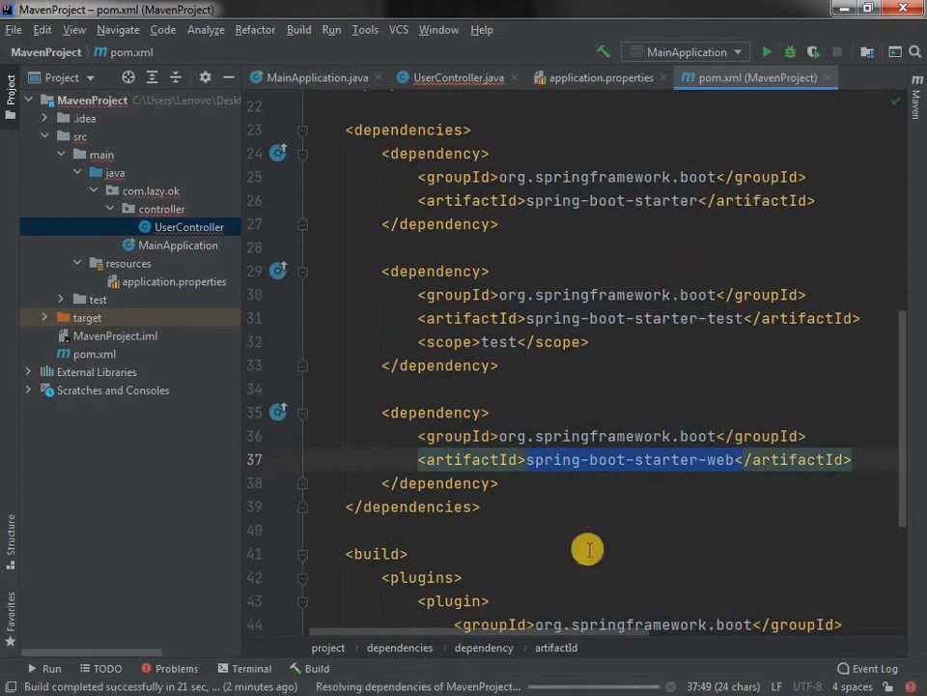
mouse_move(502, 436)
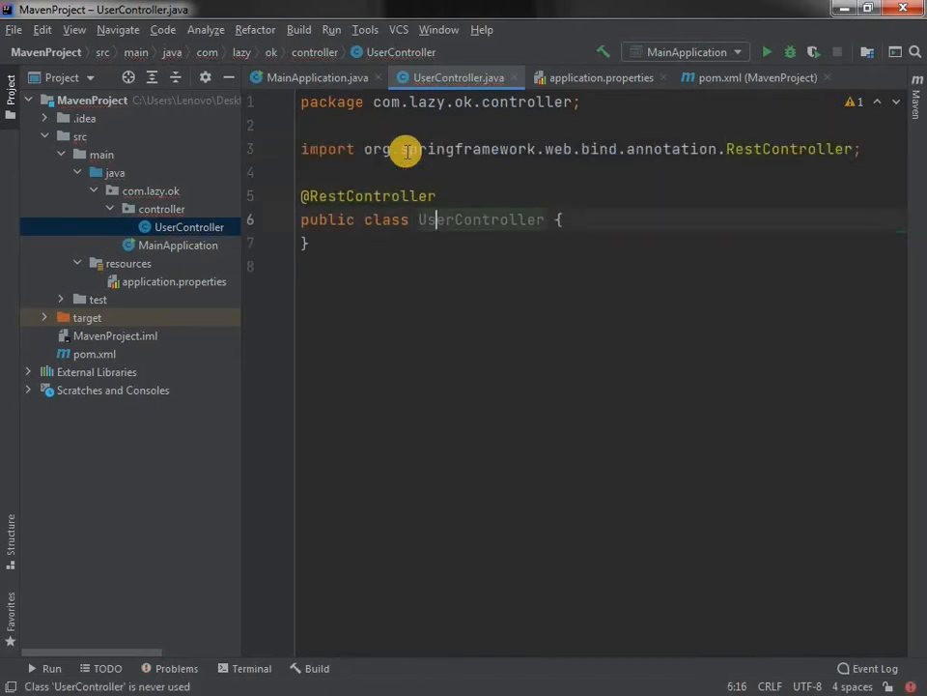
key("enter")
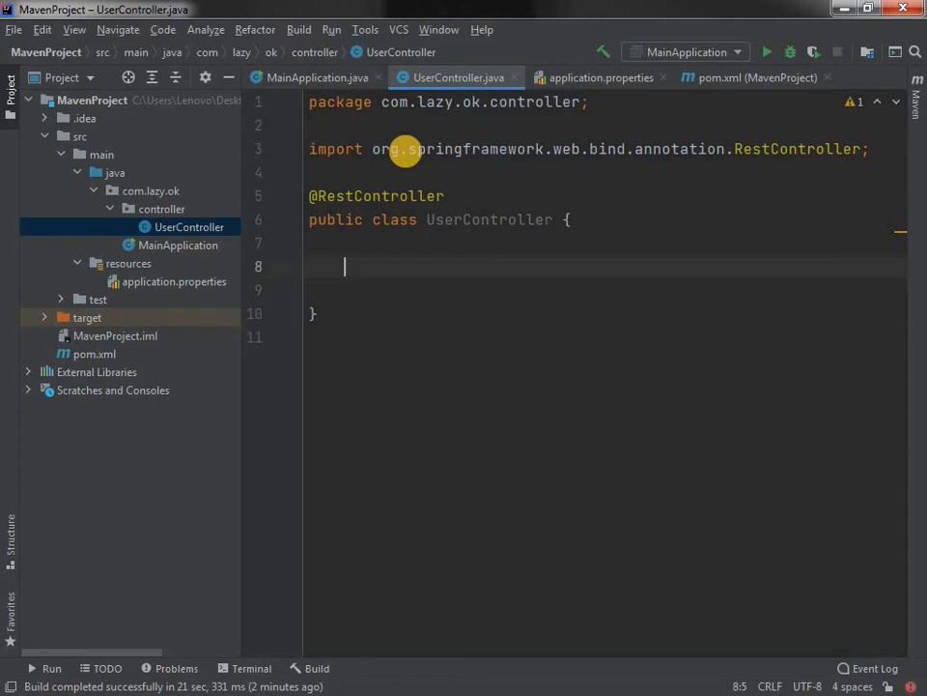
type("@GetMapping(")
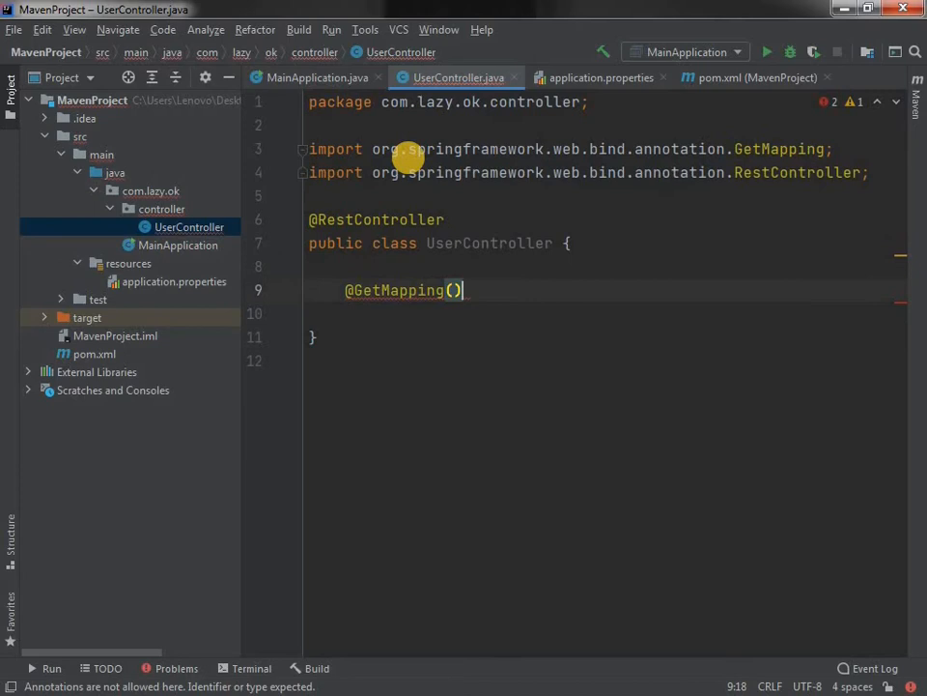
type("value = \"")
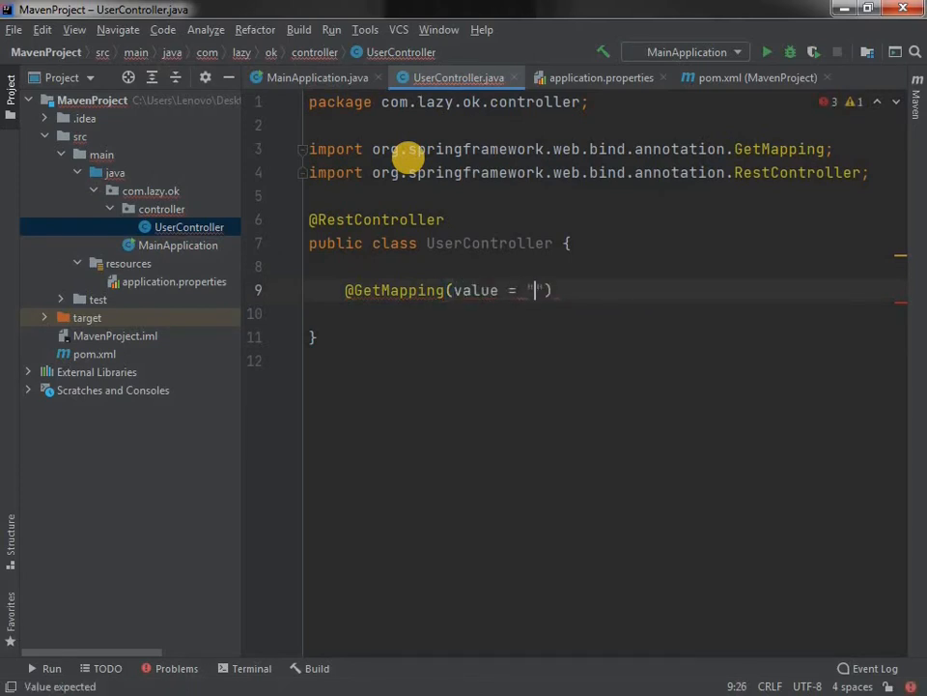
type("/api")
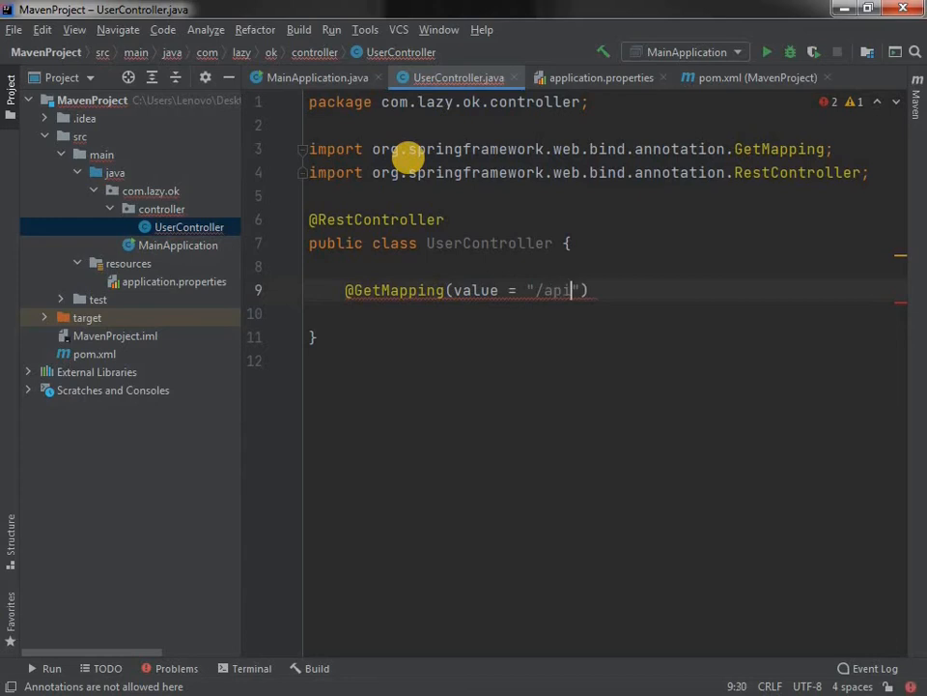
type("/user")
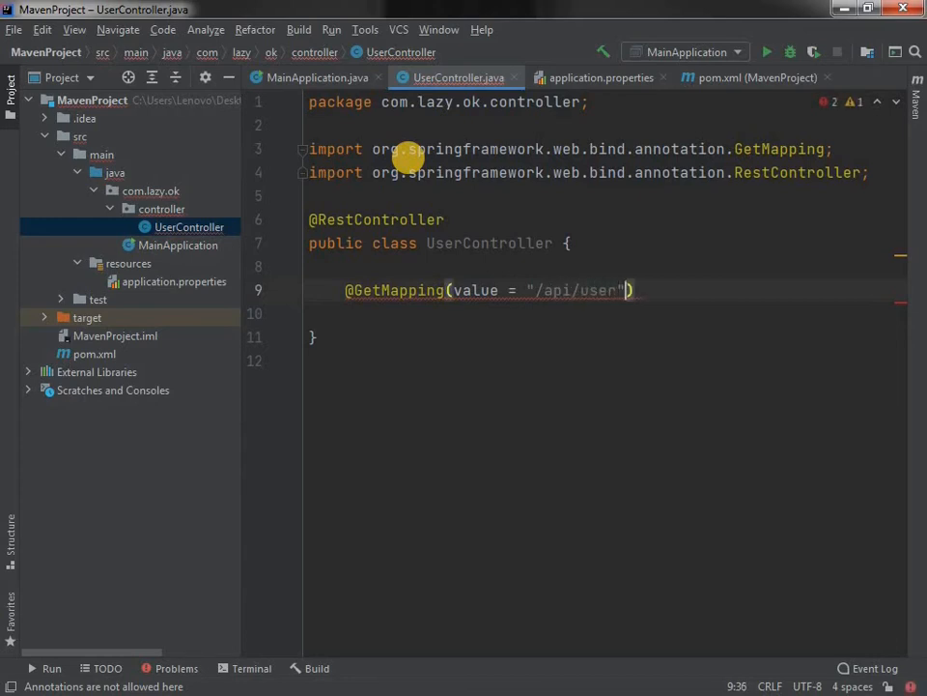
Write a public String user() method that returns "Welcome"
type("publuc")
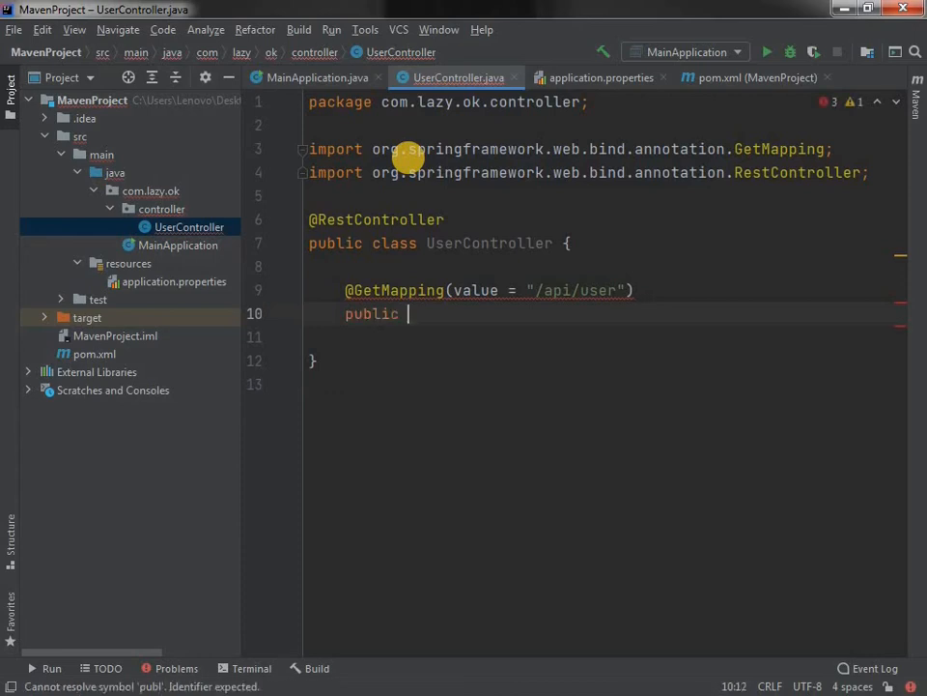
type("S")
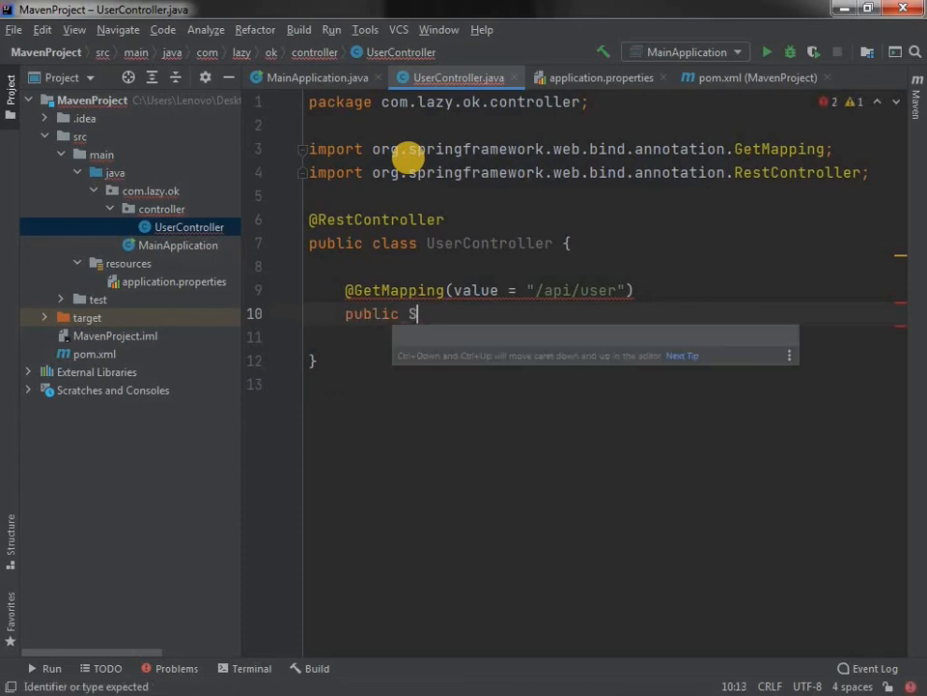
type("tring")
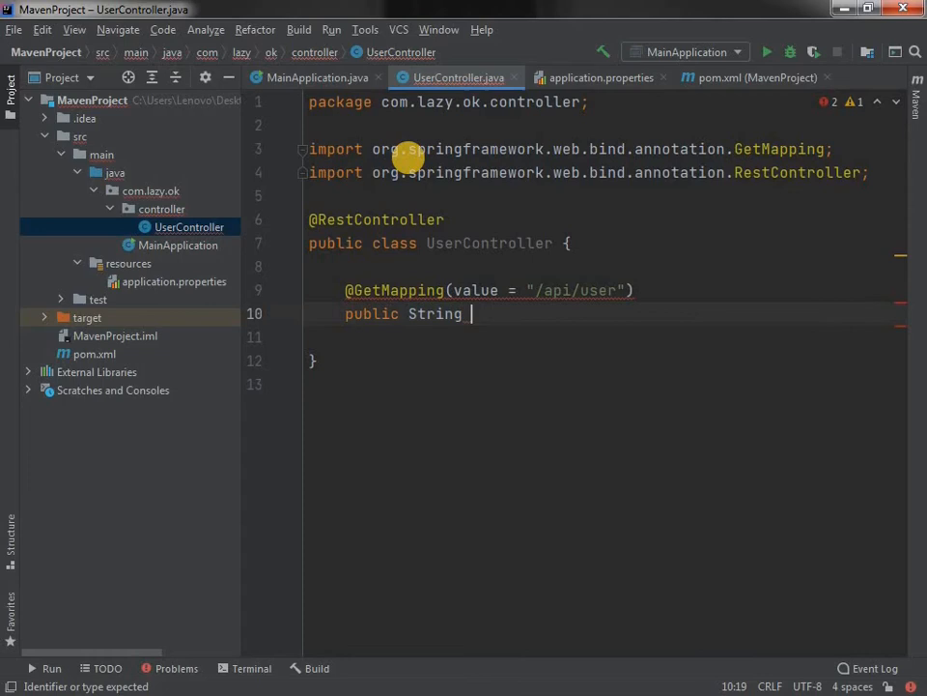
type("user()")
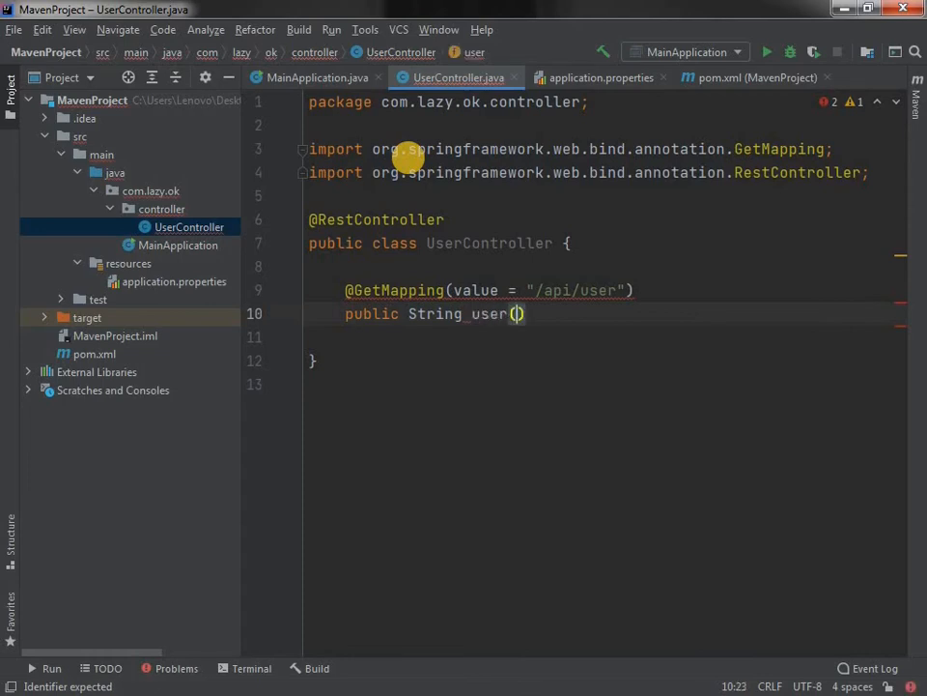
type("{")
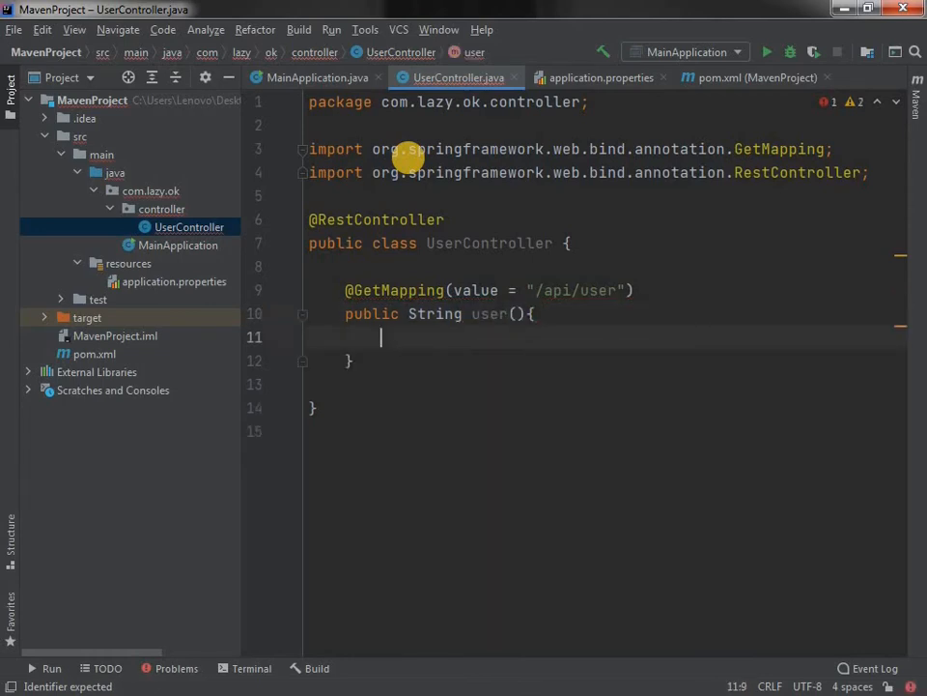
type("return")
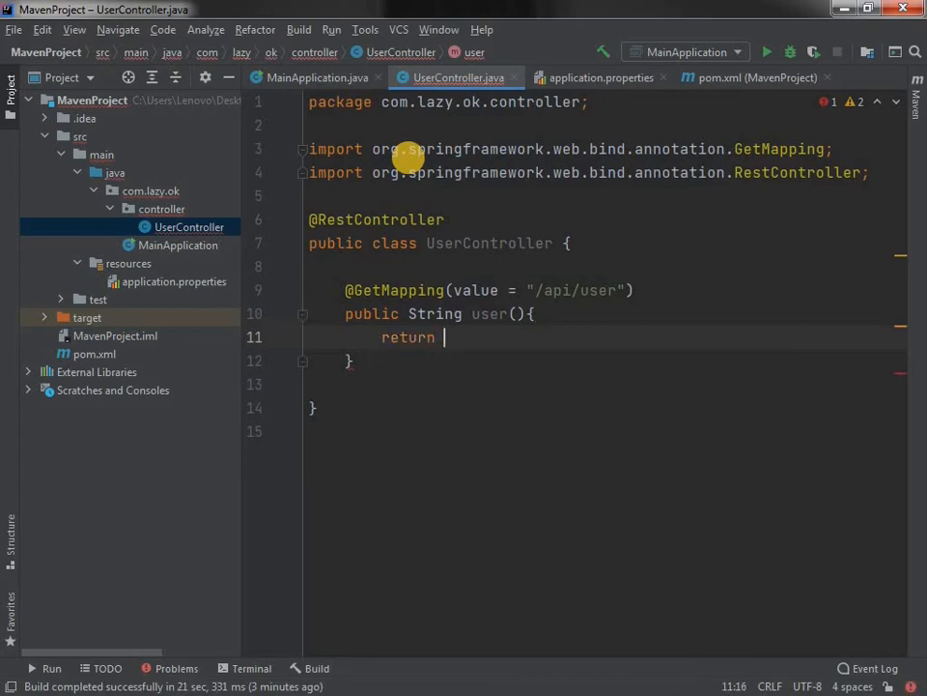
type("\"Welcome\";")
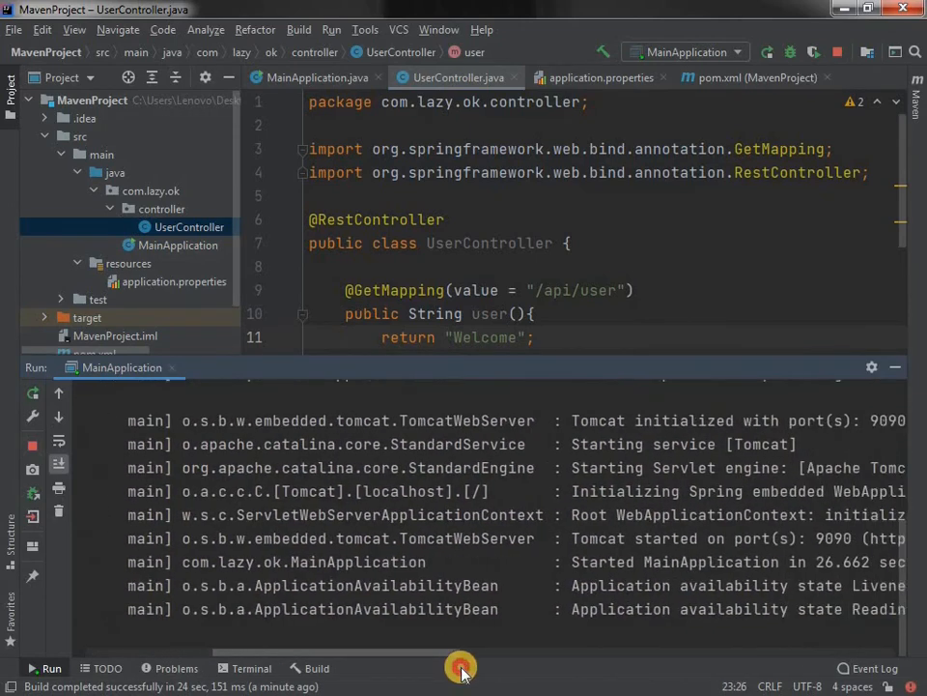
Highlight the 'Started MainApplication' message and Tomcat port 9090 in the run log
scroll("right", 3)
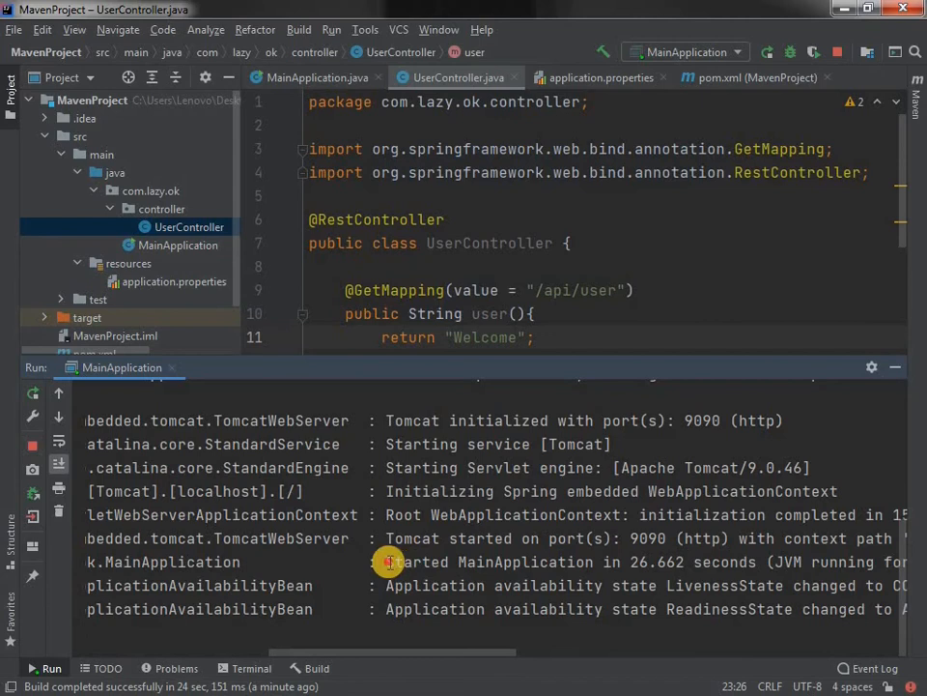
double_click(488, 561)
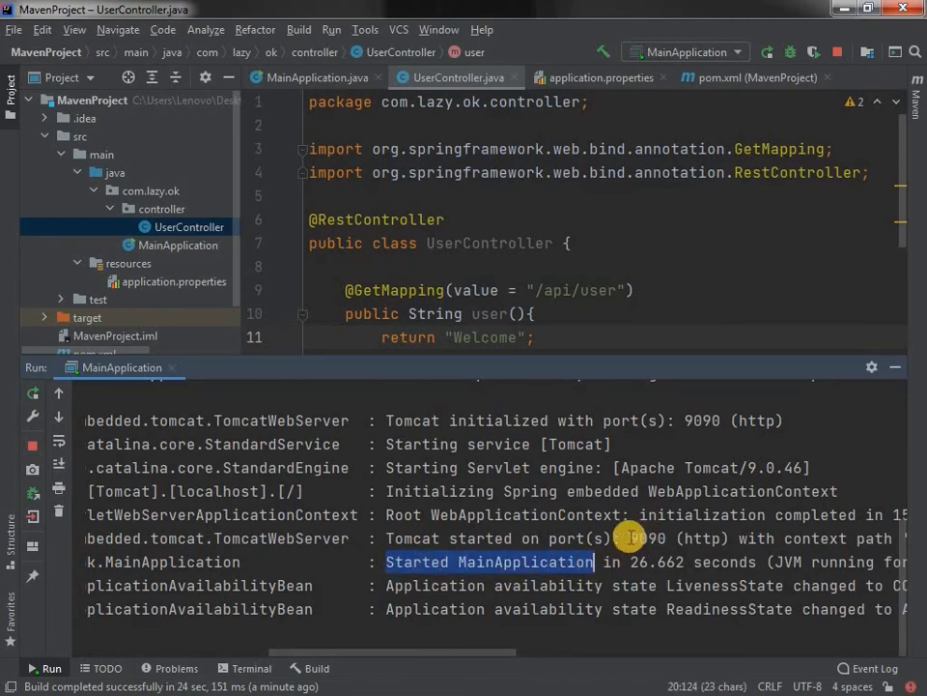
double_click(647, 538)
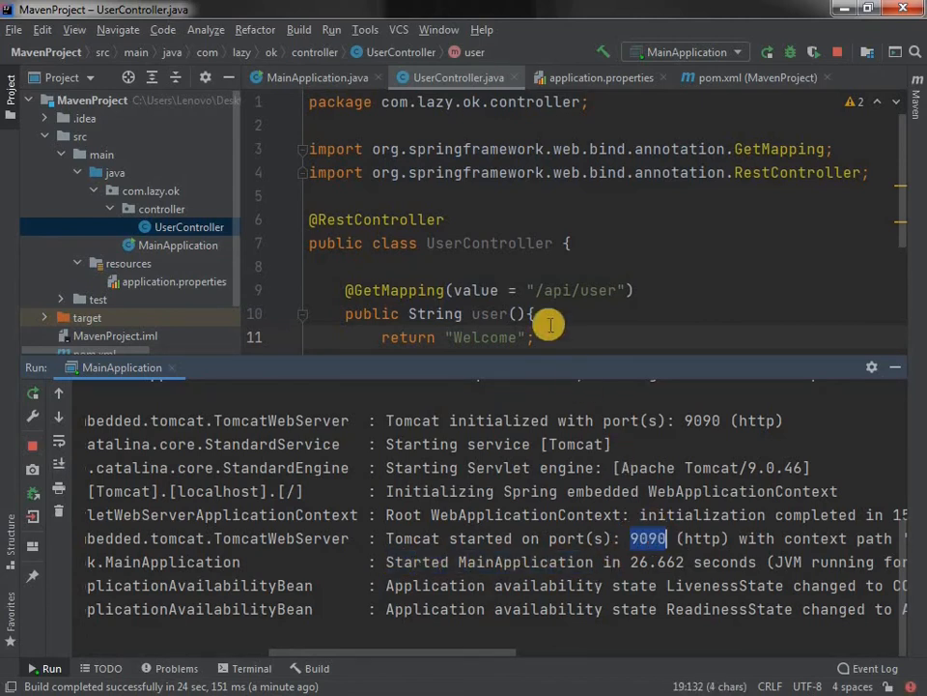